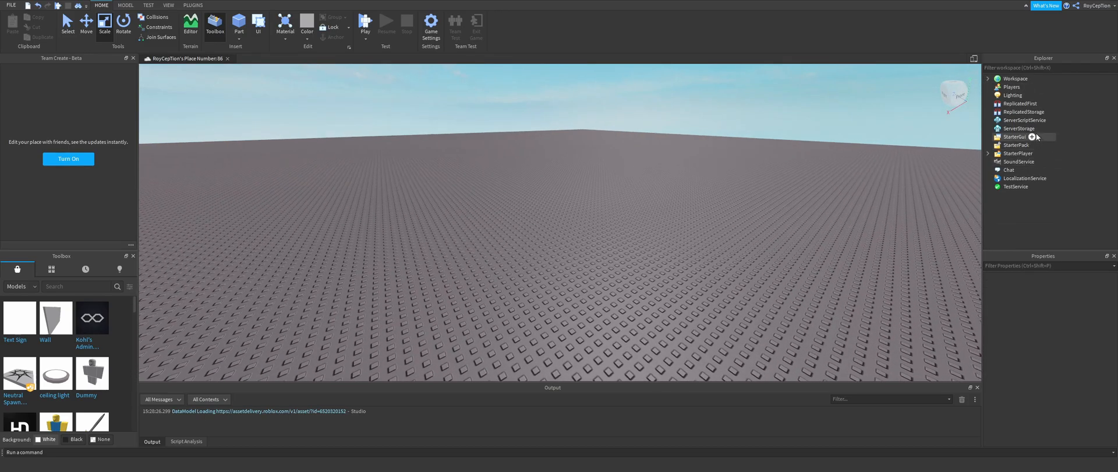
Add a ScreenGui under StarterGui with an enlarged, repositioned TextLabel
left_click(1030, 136)
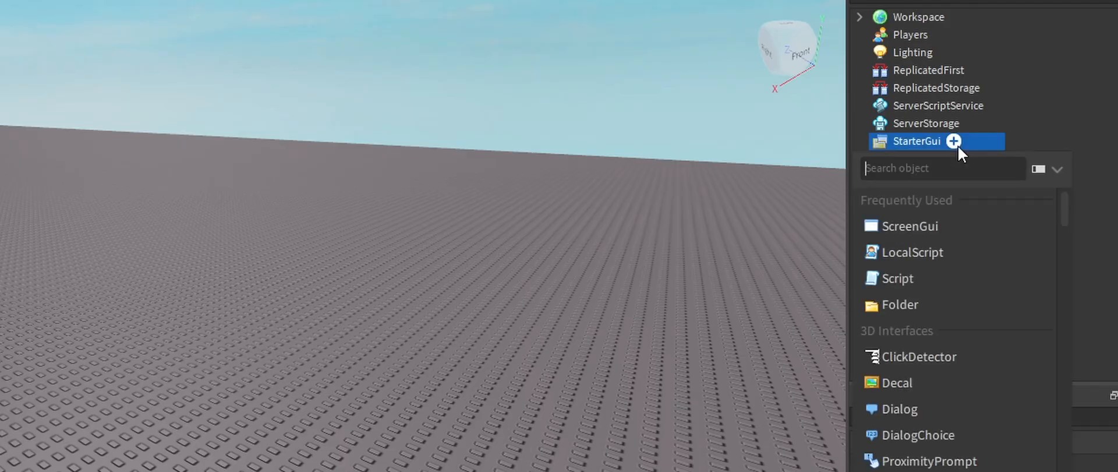
left_click(911, 226)
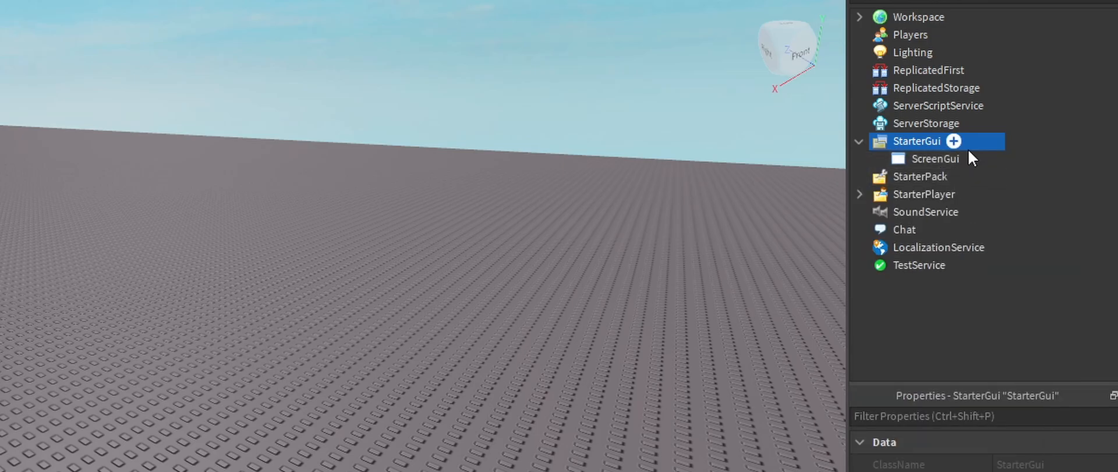
type("tex")
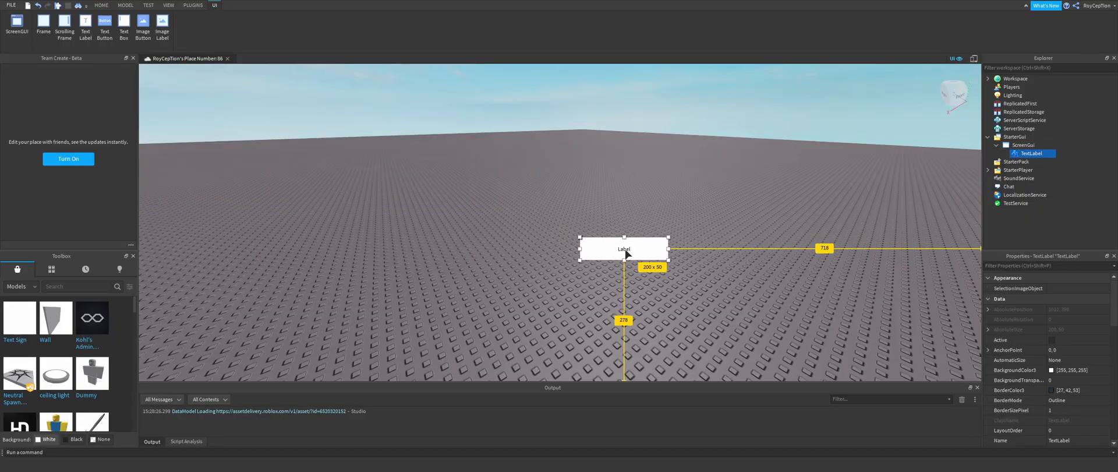
left_click_drag(624, 249, 577, 222)
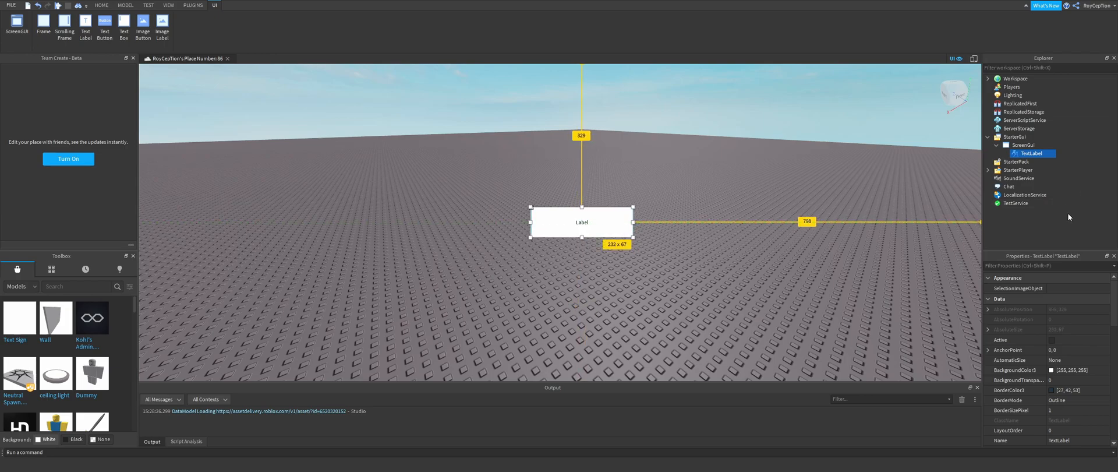
Set the label's Text to the popup message starting 'yo no way.. POP'
scroll("down", 3)
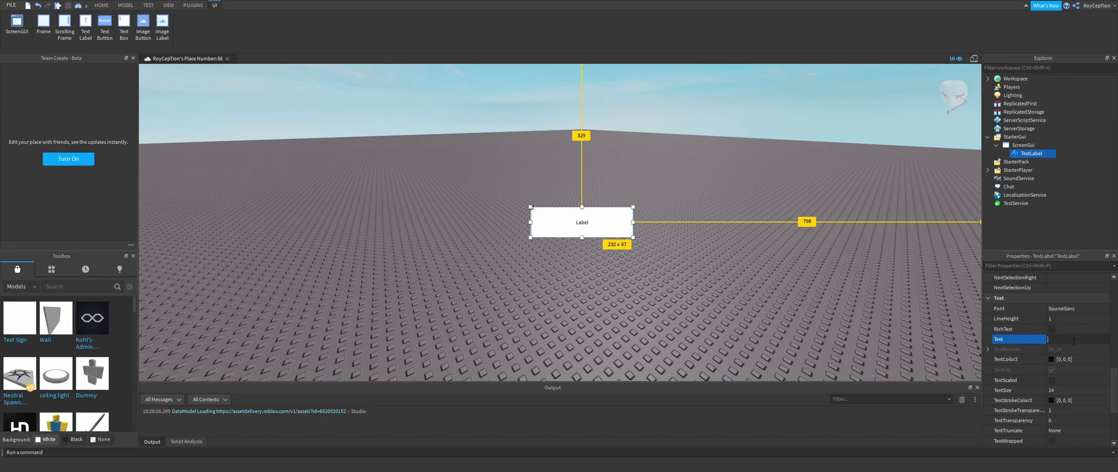
type("yo")
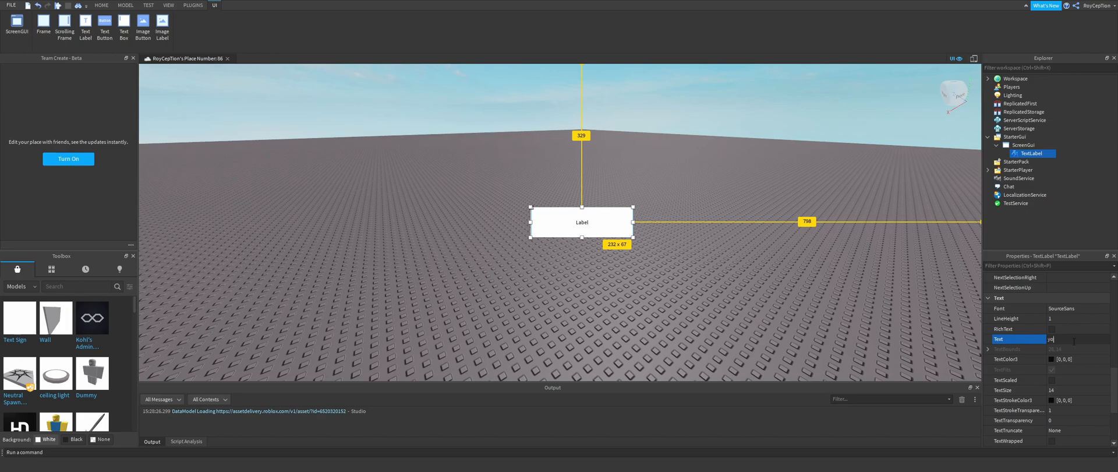
type("no way.. POP")
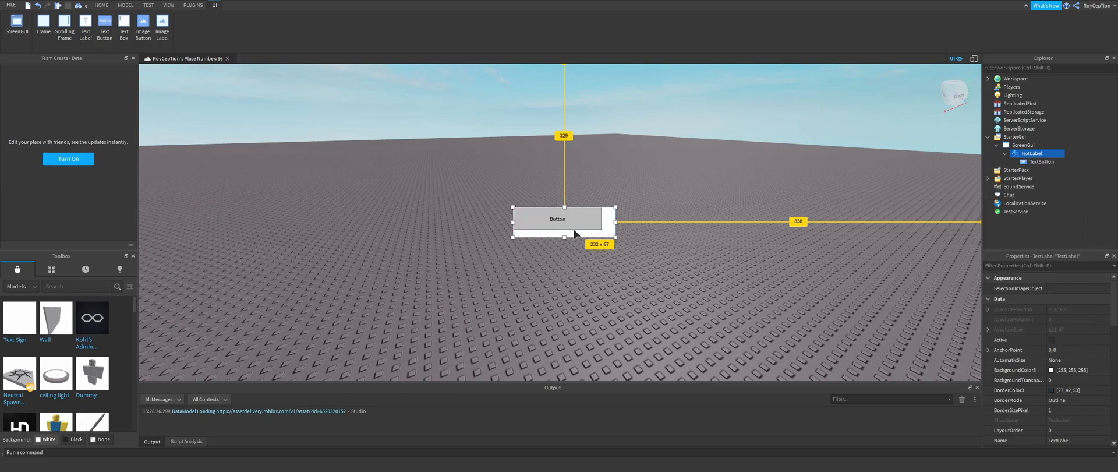
Label the corner close button 'X' and hide the popup ScreenGui from the viewport
left_click(1041, 161)
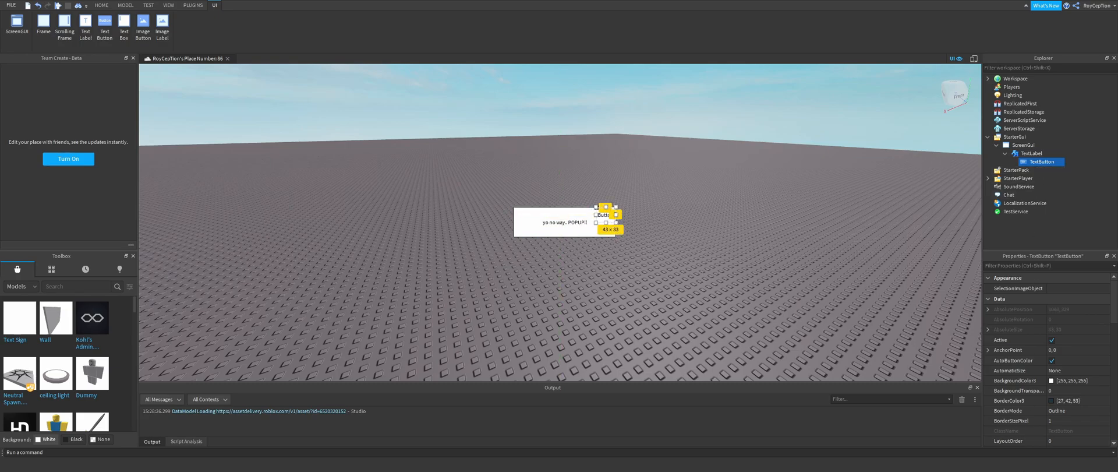
left_click(1055, 349)
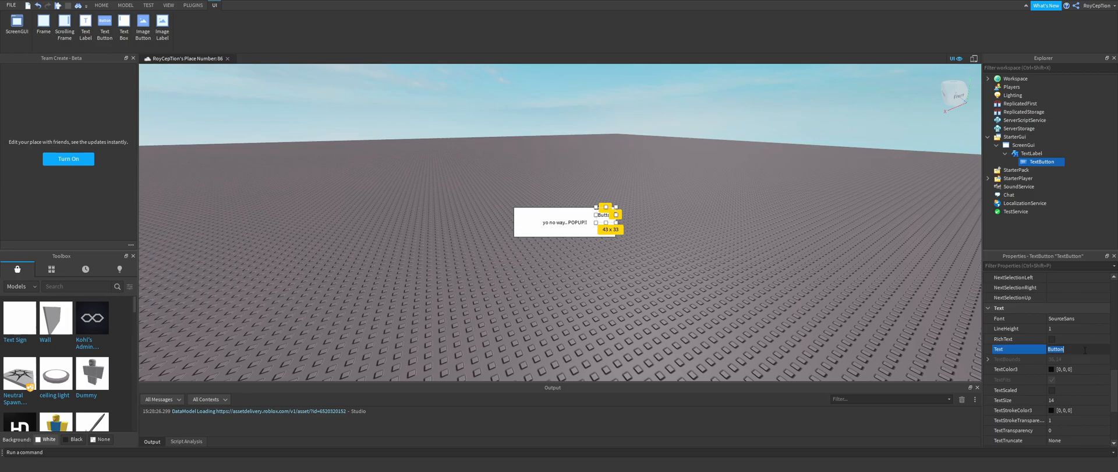
type("X")
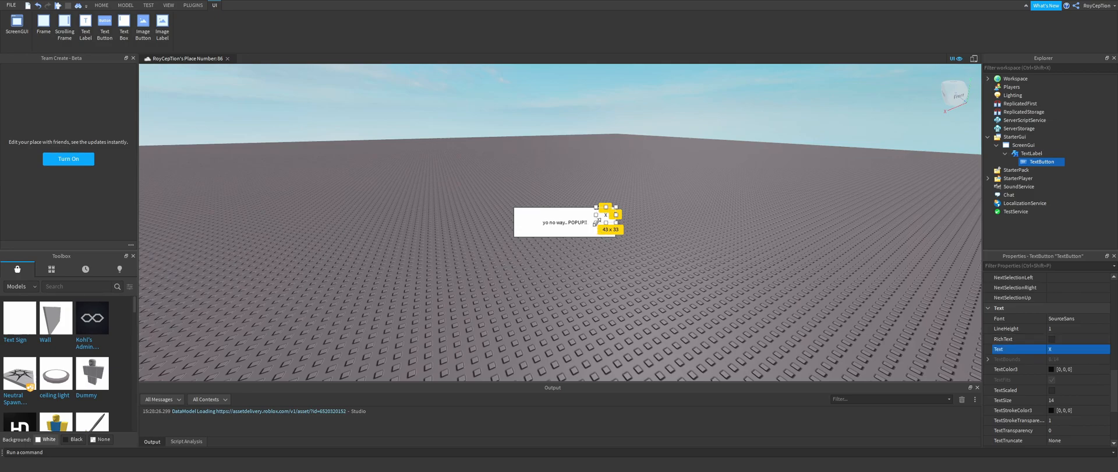
left_click(101, 5)
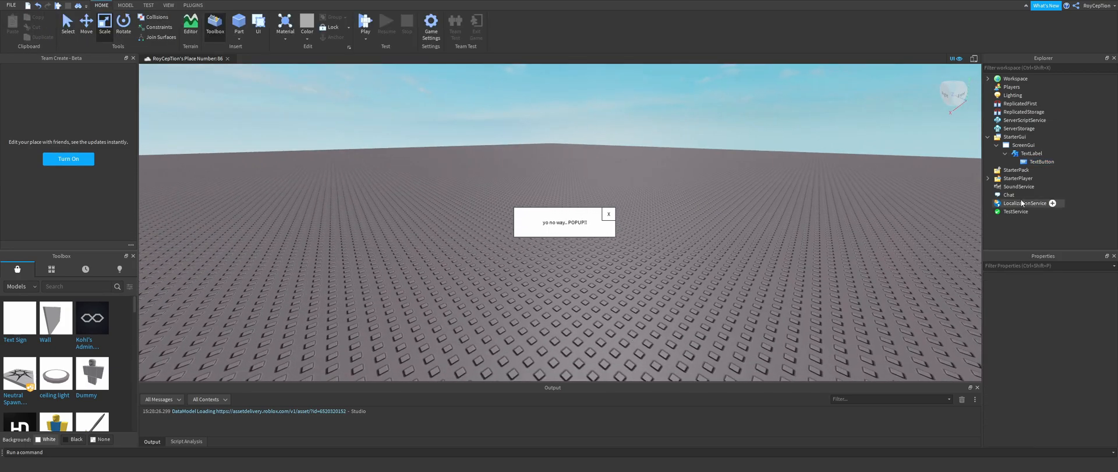
left_click(213, 4)
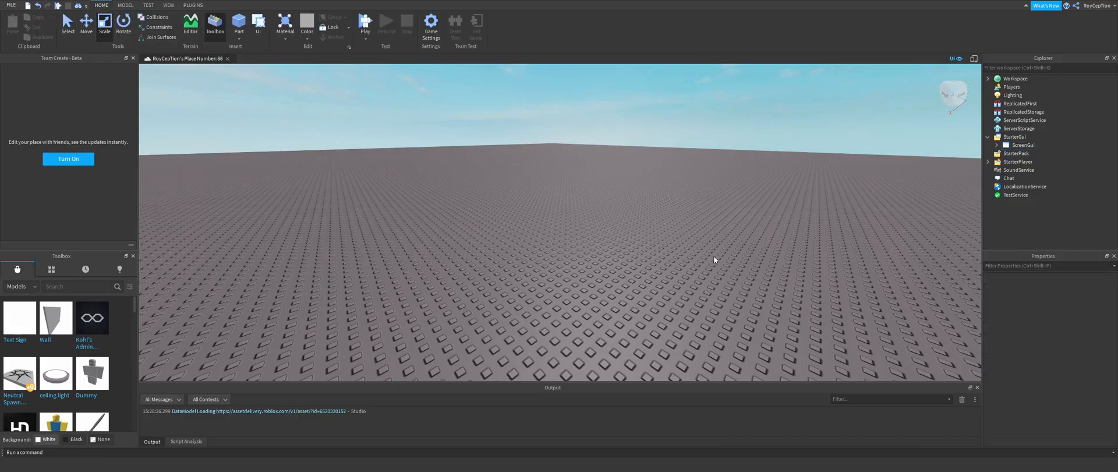
Insert a RemoteEvent into ReplicatedStorage via the 'remo' search
left_click(1022, 144)
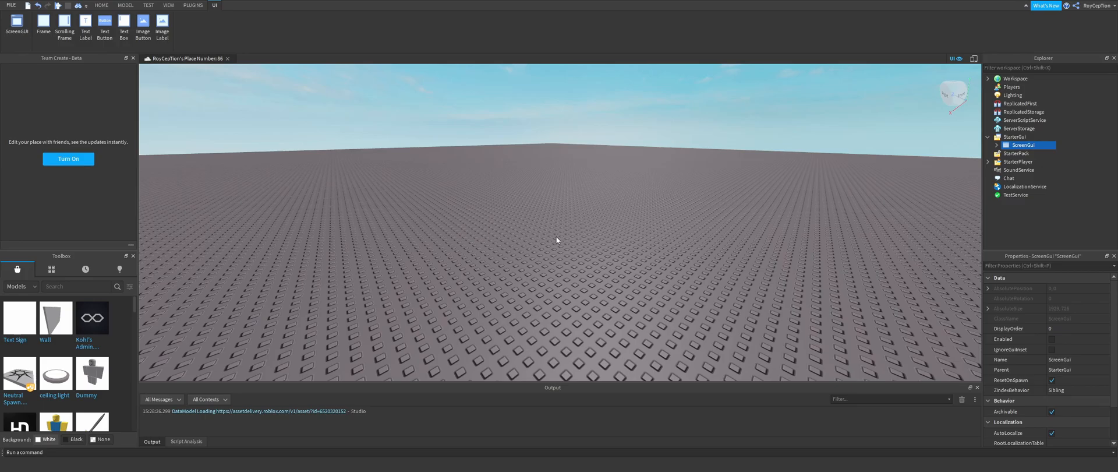
left_click(101, 5)
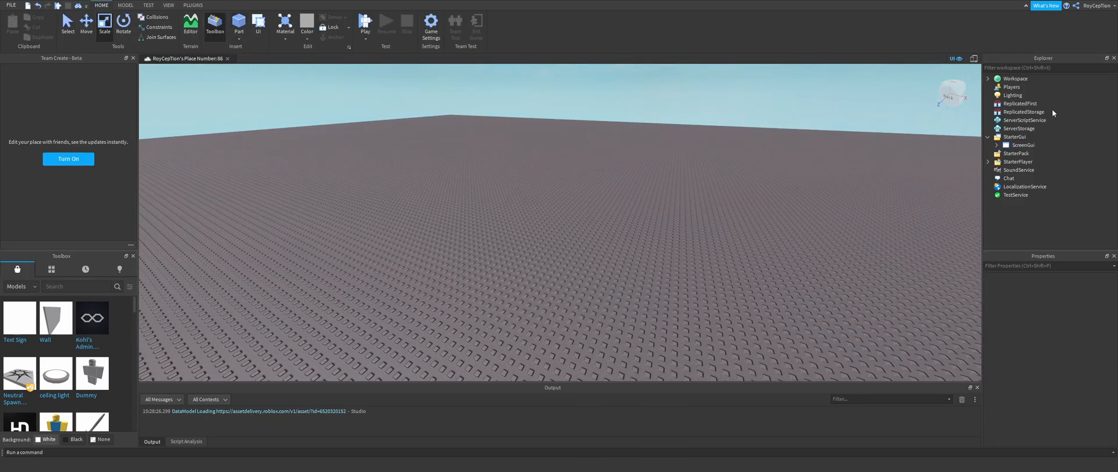
left_click(987, 137)
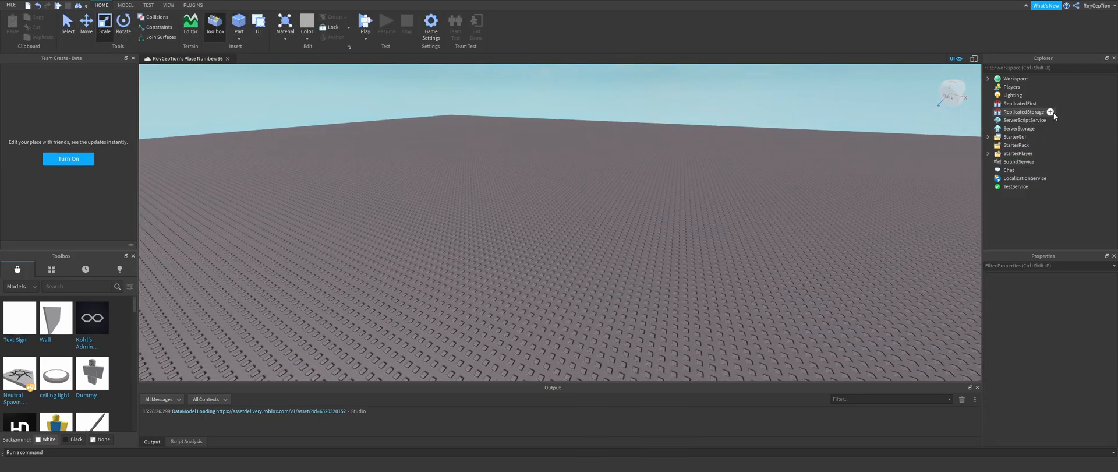
type("remo")
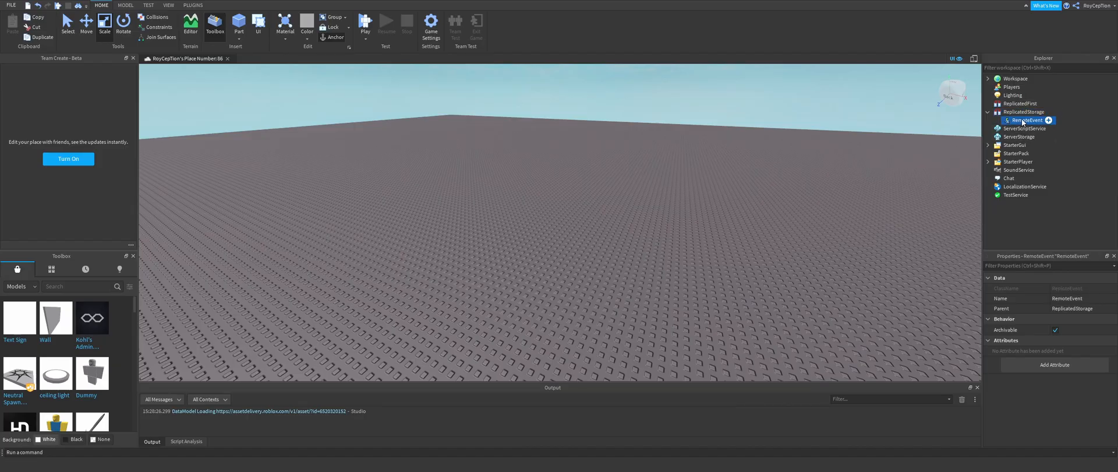
double_click(1027, 120)
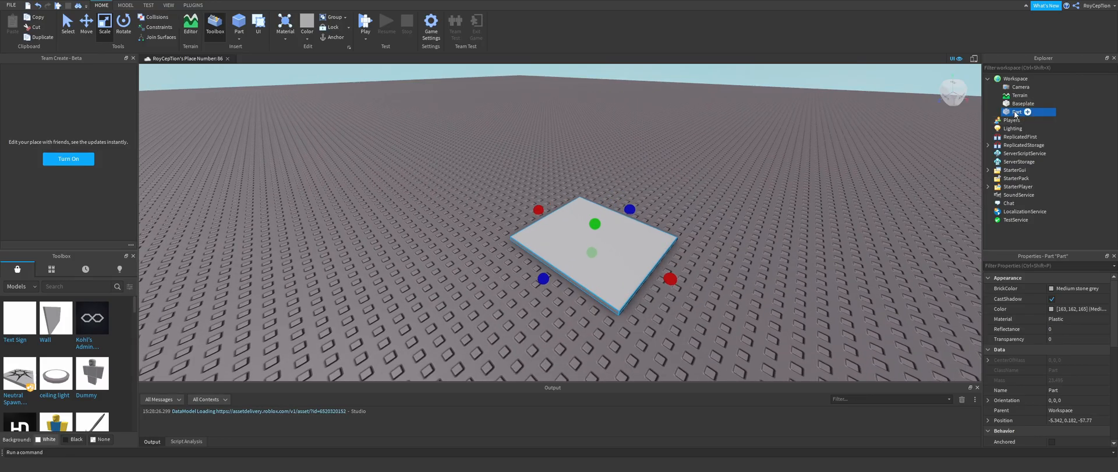
Name the part 'popup activator thing' and make it non-colliding
type("popup activator thing")
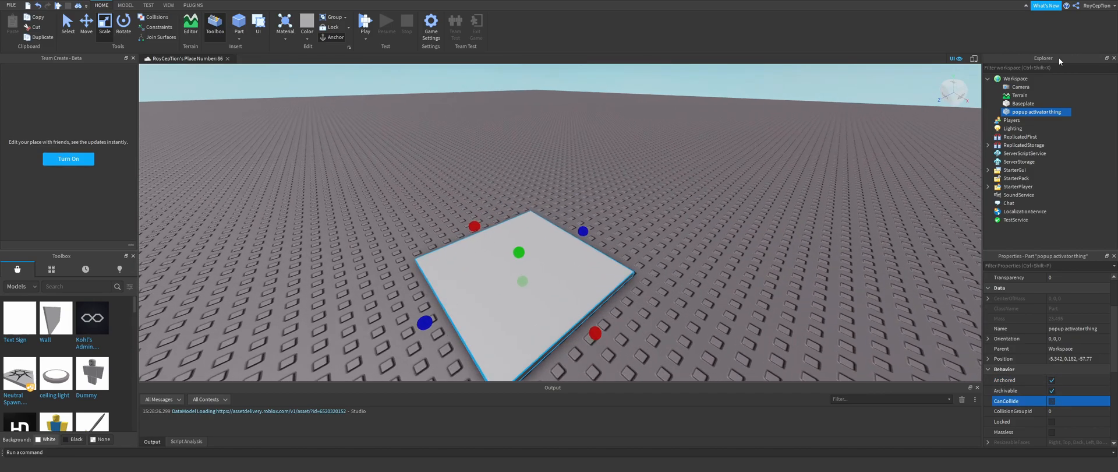
double_click(1034, 112)
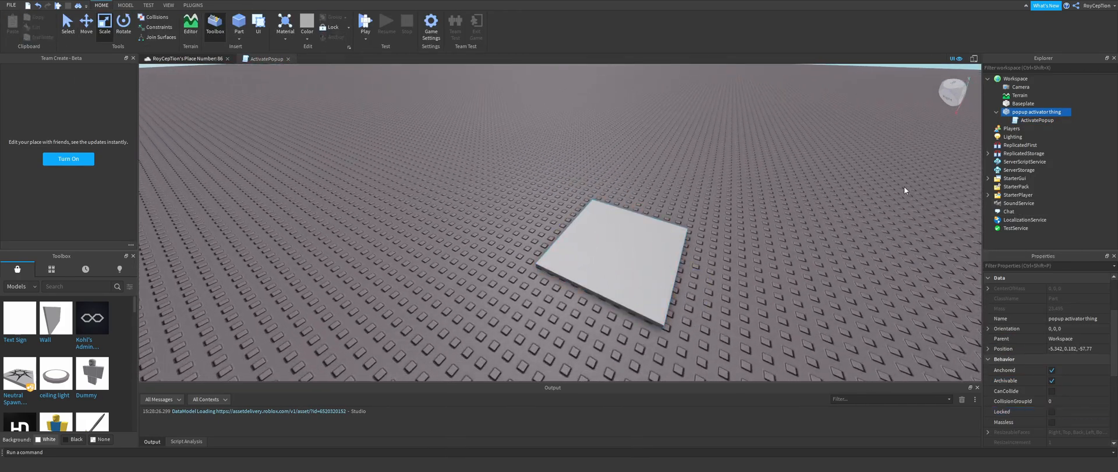
Write script.Parent.Touched:Connect(function(Char) ... end) in ActivatePopup
left_click(268, 59)
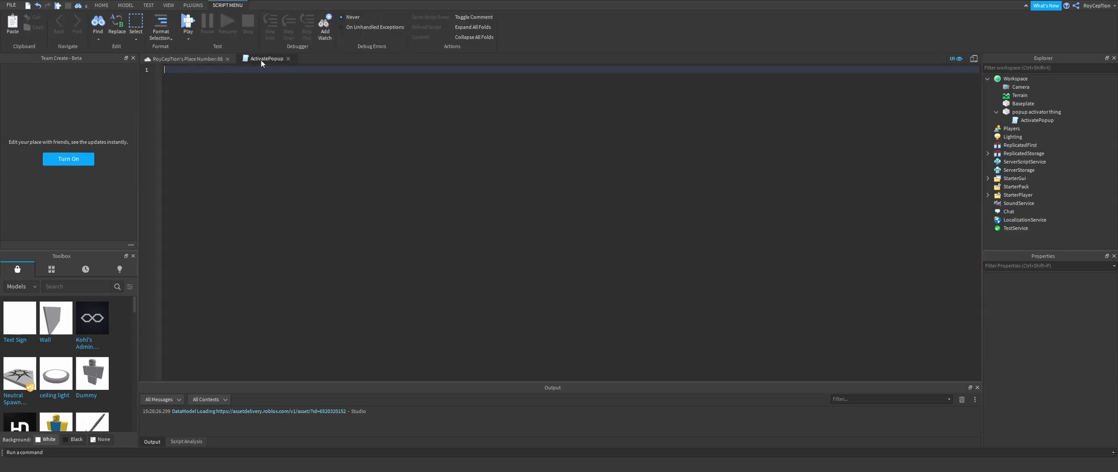
type("script.a")
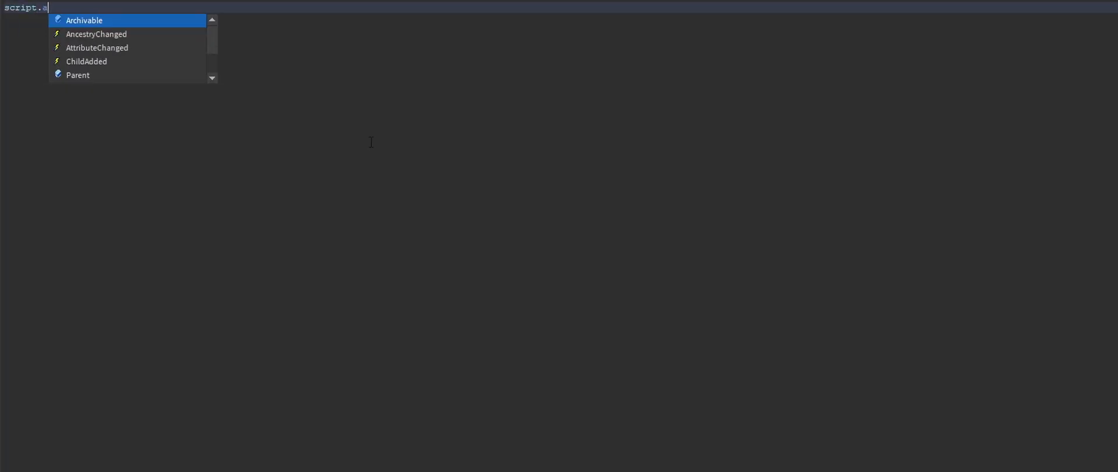
type("Parent.Touched:Connect(functio")
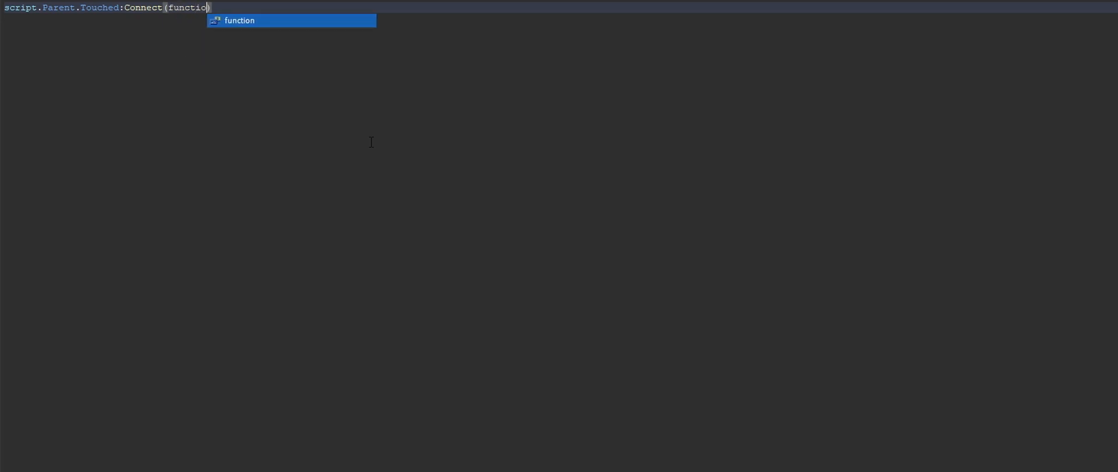
type("n(Char")
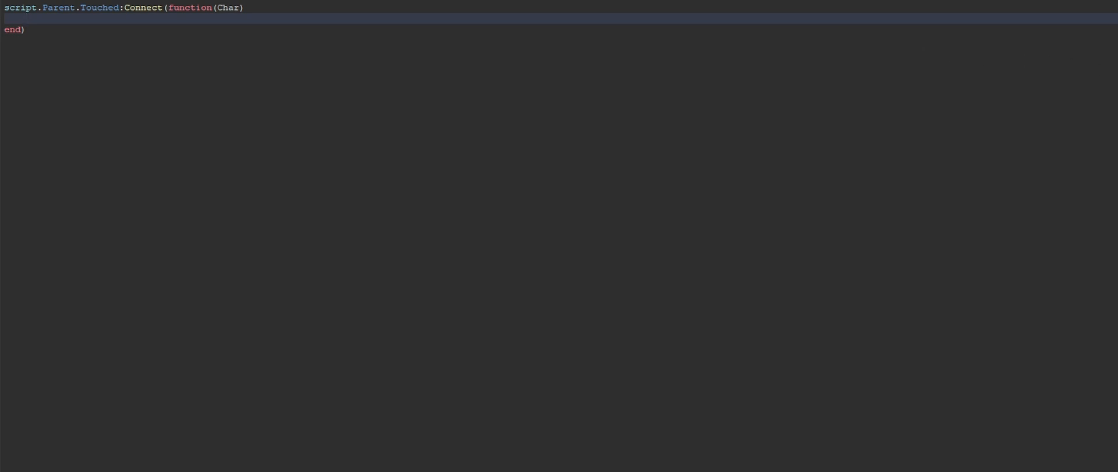
double_click(227, 7)
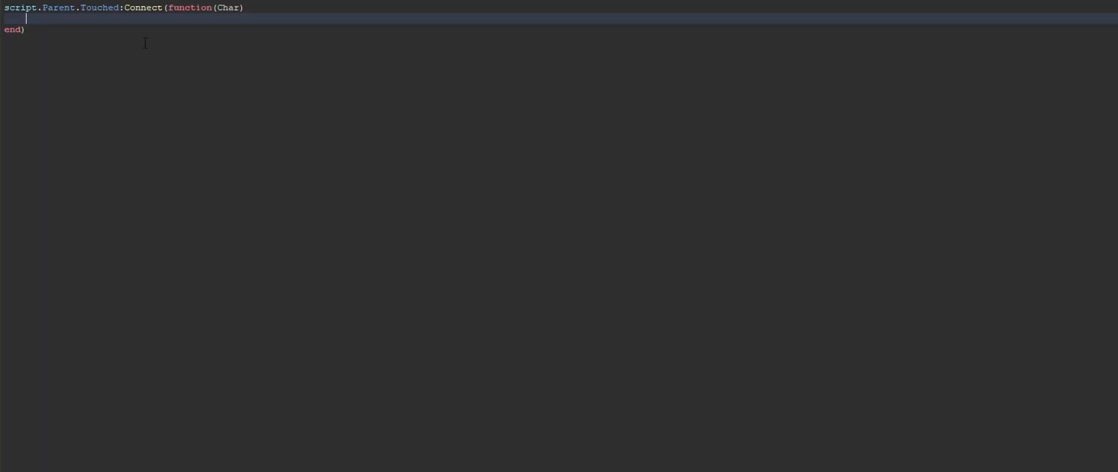
mouse_move(378, 143)
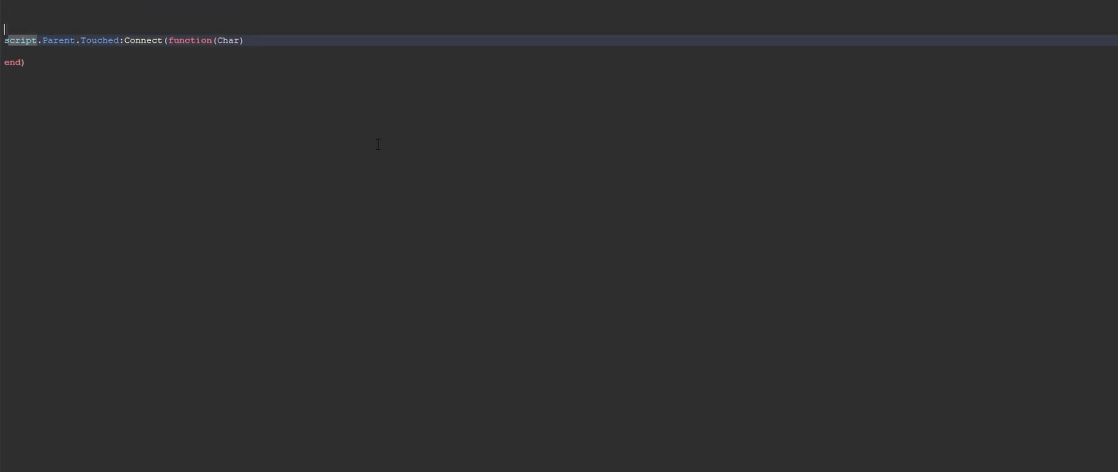
Declare local event as ReplicatedStorage:WaitForChild("popup")
type("local")
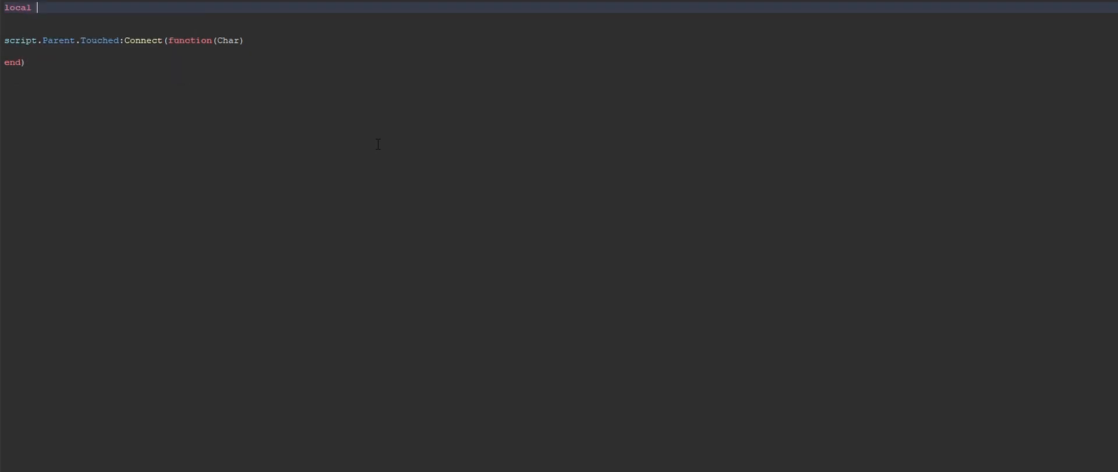
type("event =")
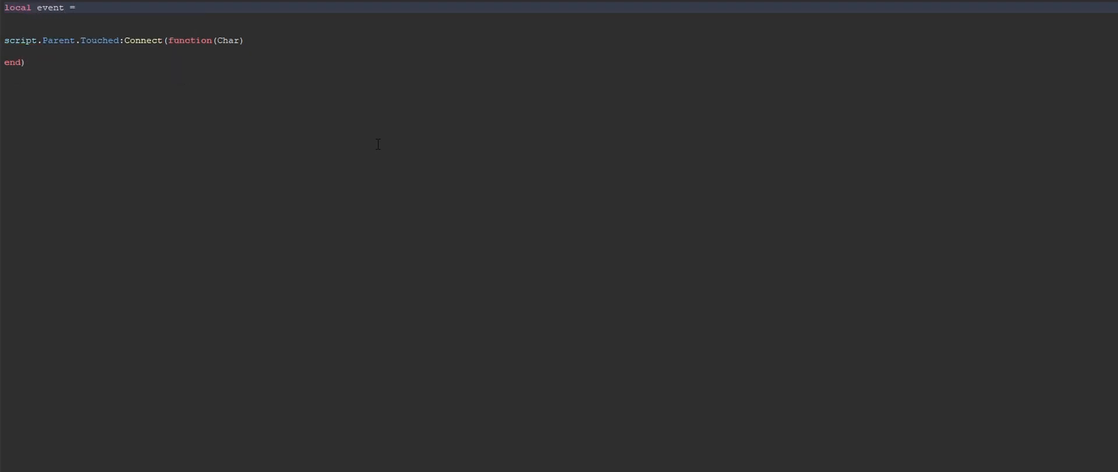
type("game:GetService()")
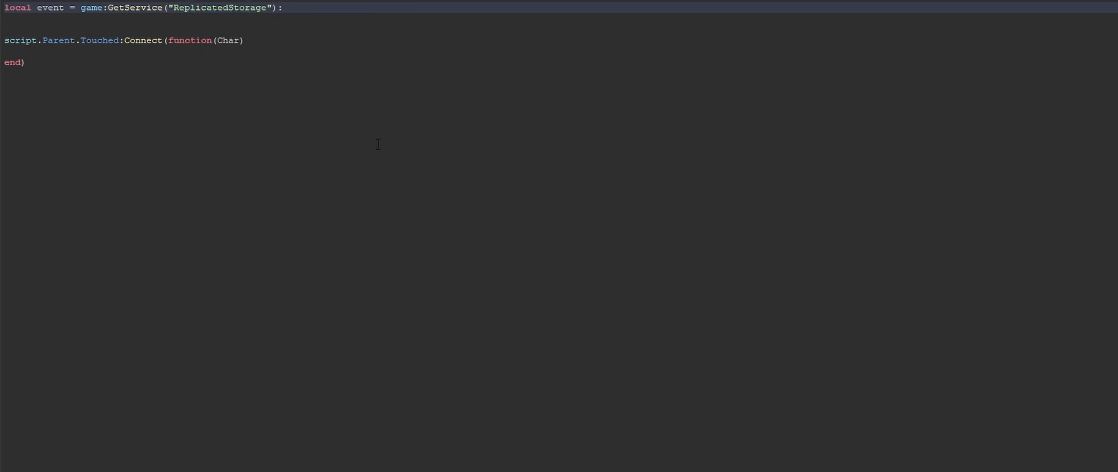
type("WaitForChild")
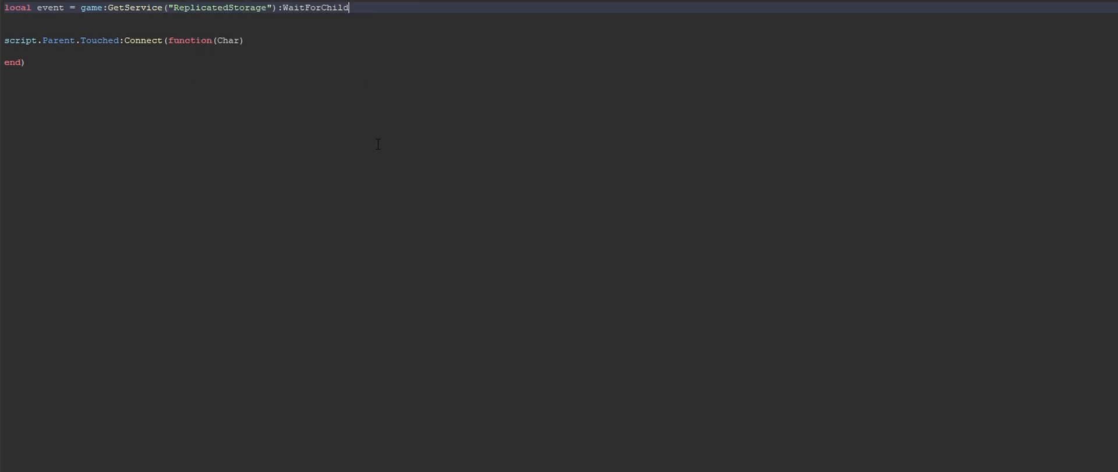
type("(\"\")")
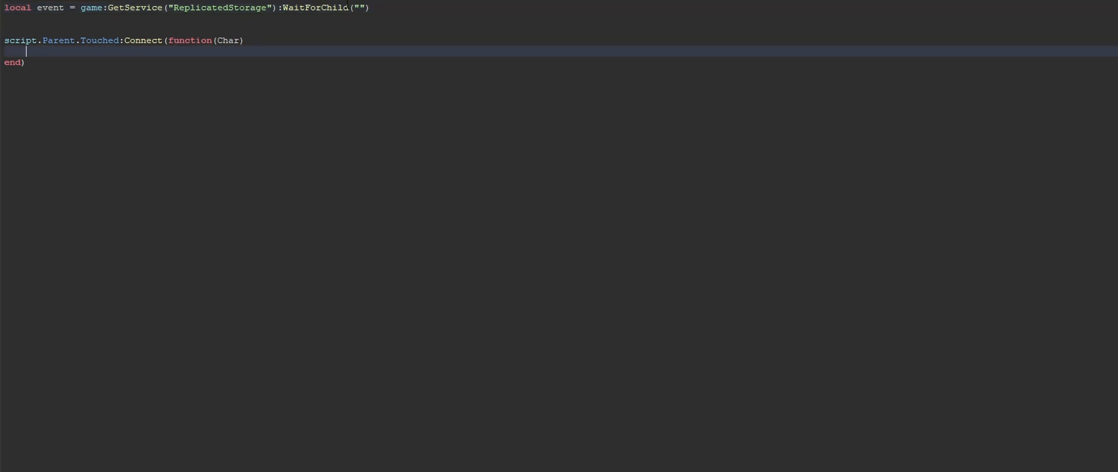
type("popup")
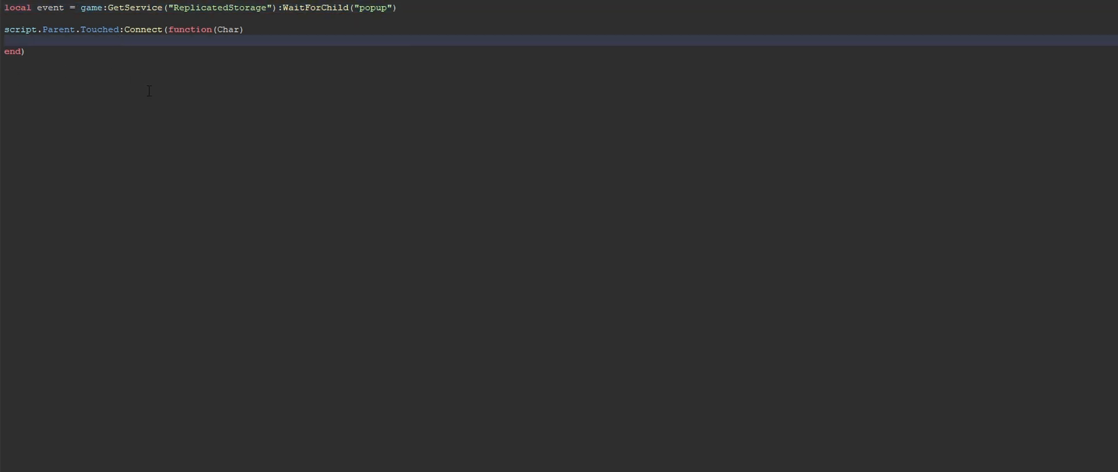
mouse_move(234, 119)
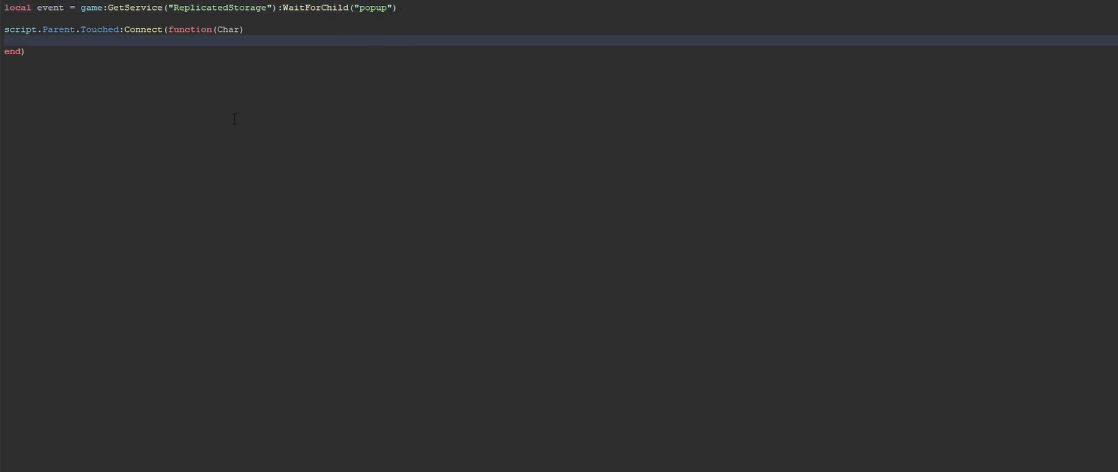
Inside Touched, fire the event to Char and call script.Parent:Destroy()
left_click(27, 40)
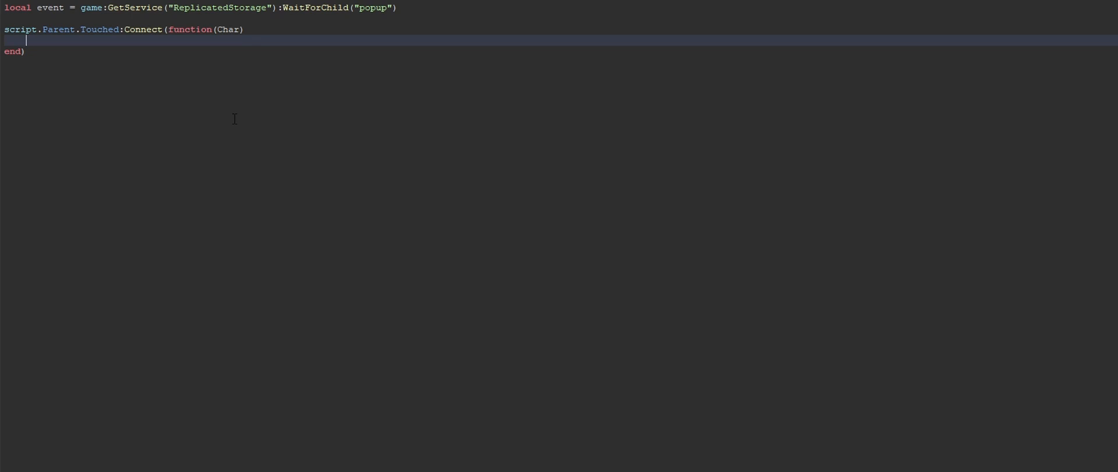
type("event:FireClient(Char")
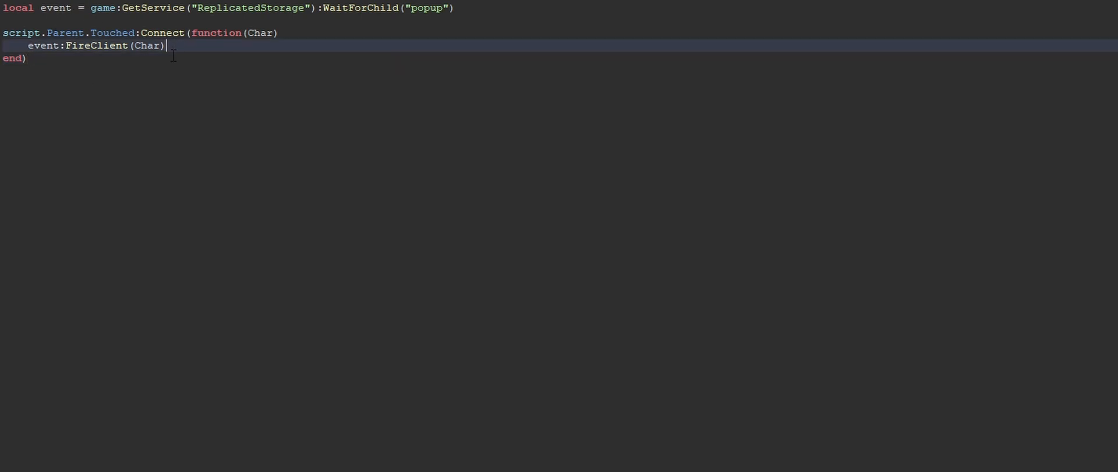
type("script.Parent:des")
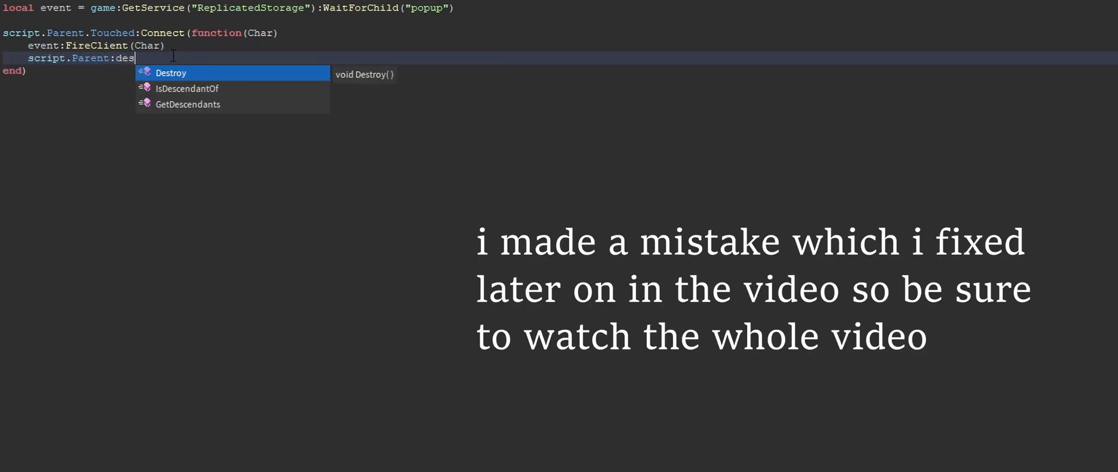
key("Tab")
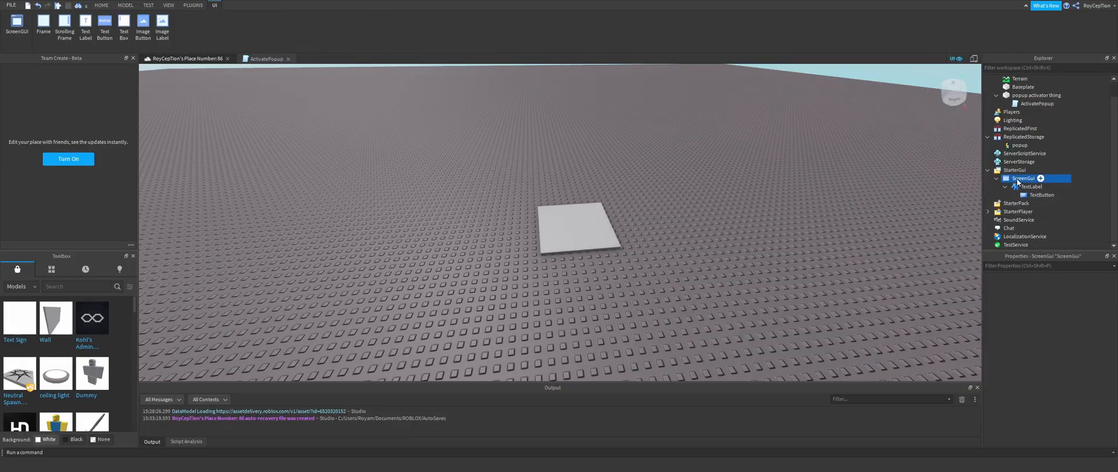
Add a DisableGui LocalScript under TextButton storing gui = script.Parent.Parent.Parent
left_click(1044, 194)
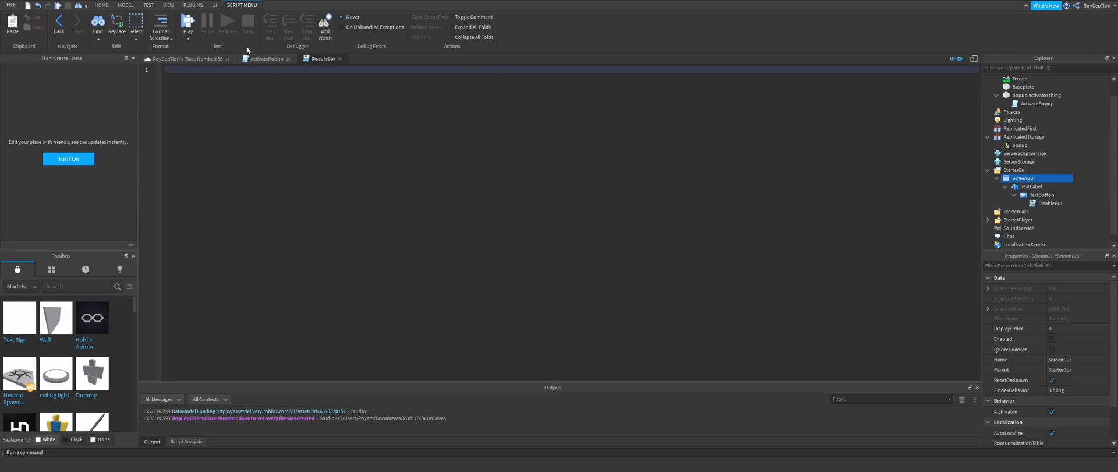
type("script.")
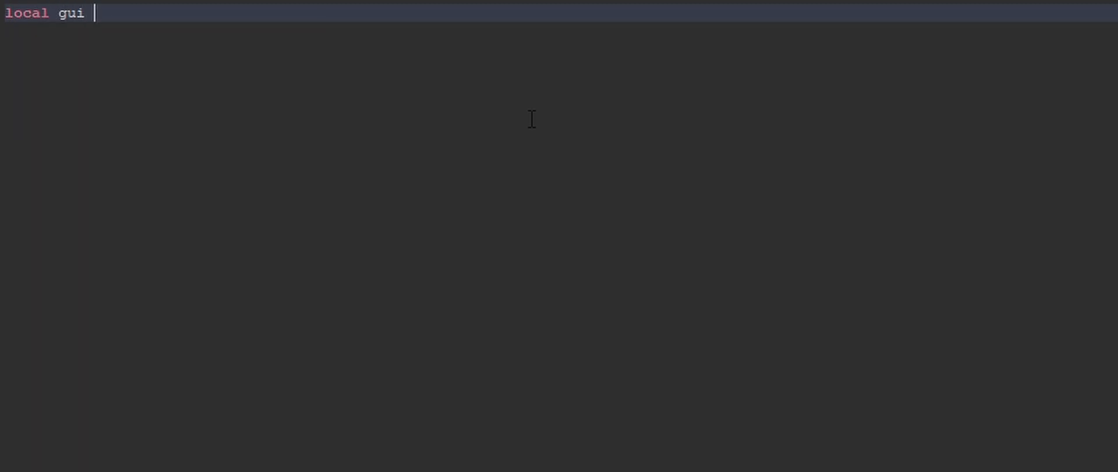
type("= script.P")
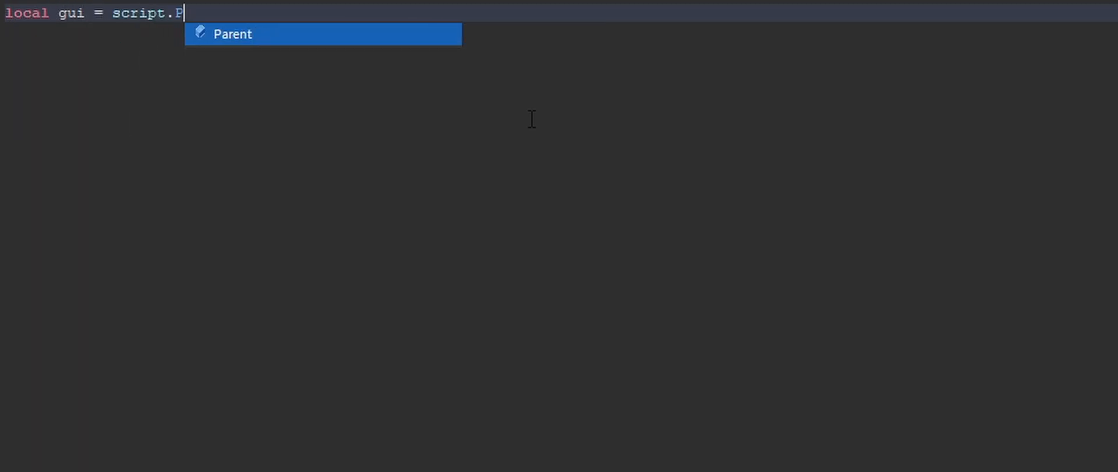
type("arent.Parent")
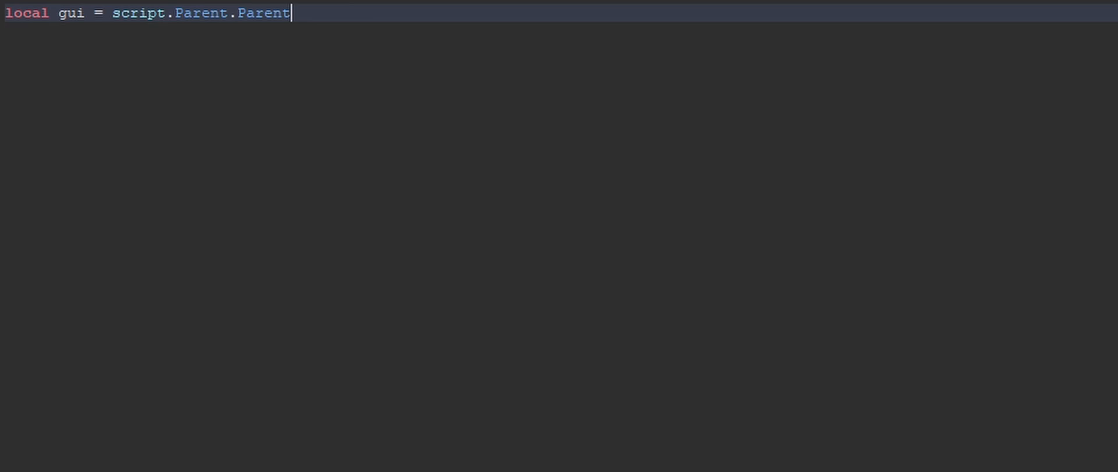
type(".Parent")
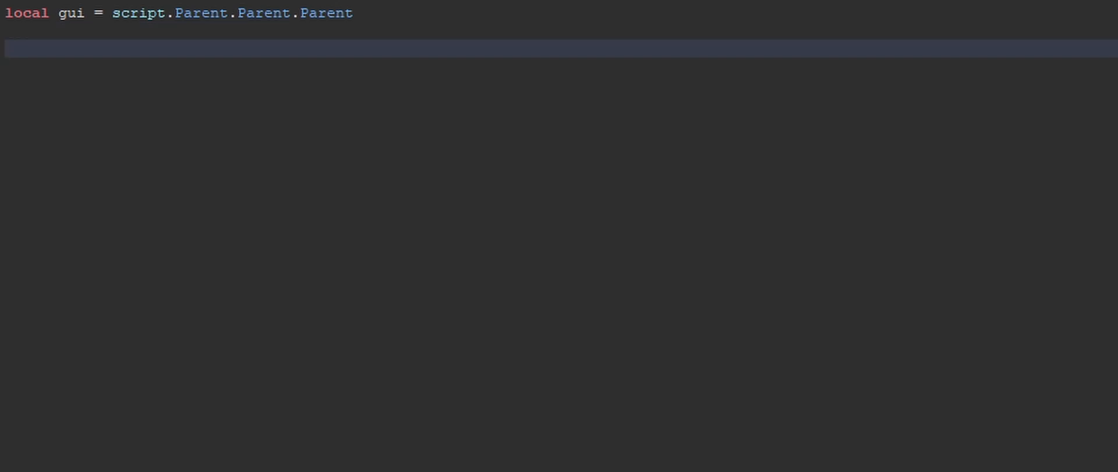
Connect the button's MouseButton1Click to set gui.Enabled
type("script.Parent.To")
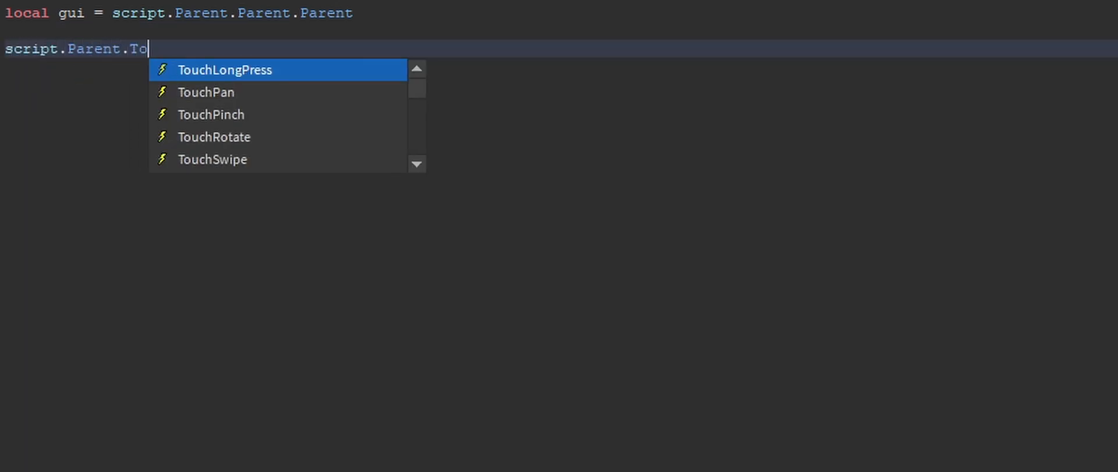
type("O")
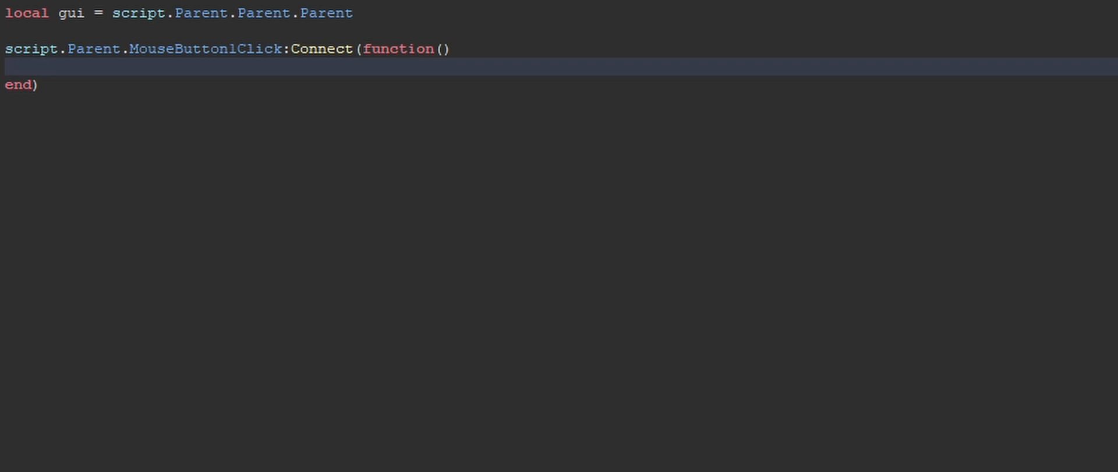
type("gui.Enabl")
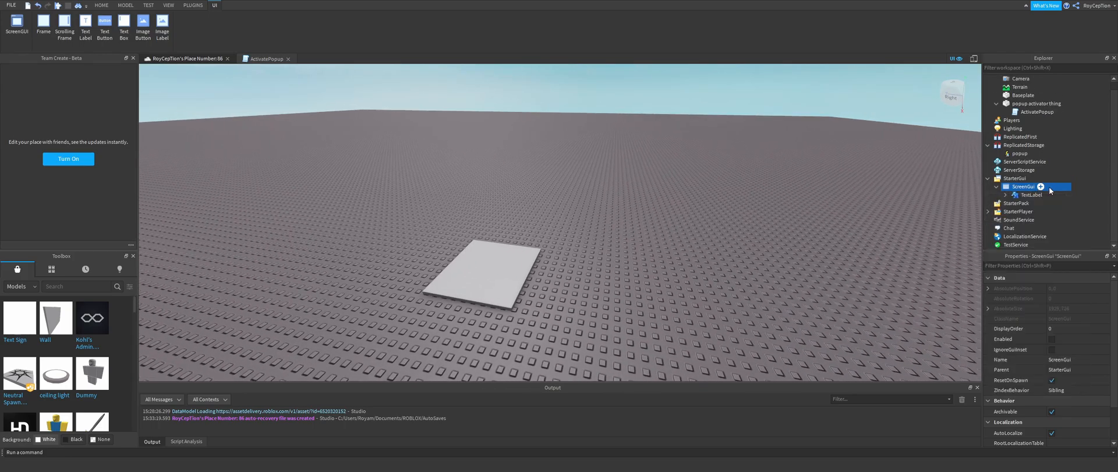
Add an EnableGui LocalScript under the ScreenGui getting the popup RemoteEvent
left_click(1040, 186)
type("EnableGui")
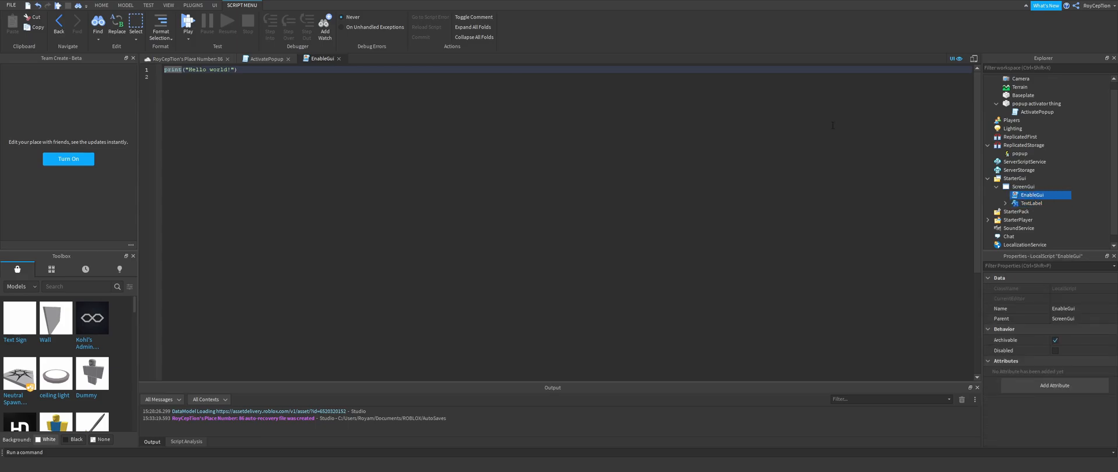
left_click(101, 5)
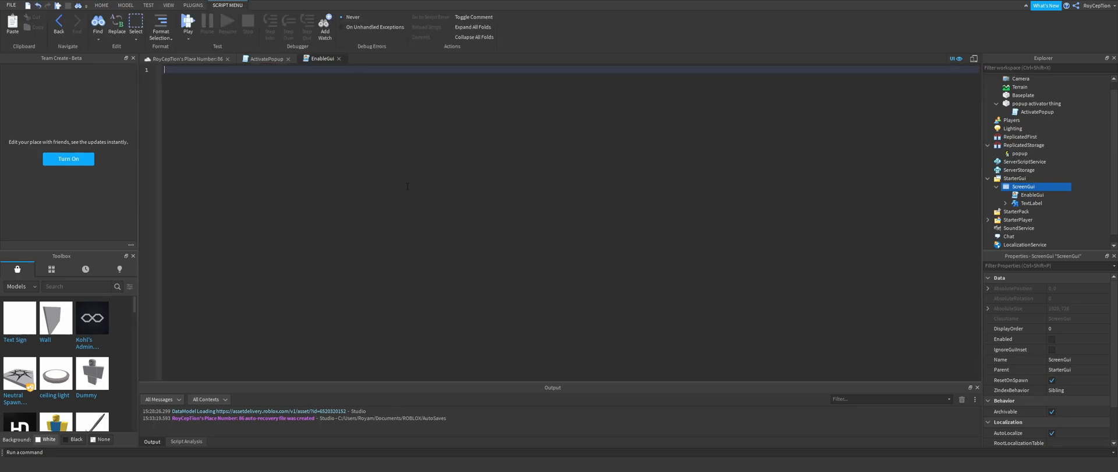
type("local event =")
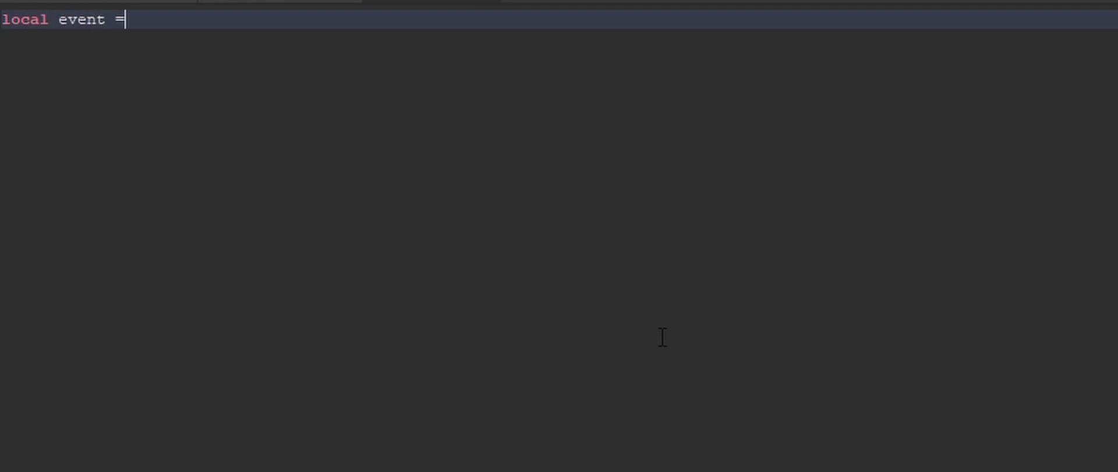
type("game:GetService(\"\")")
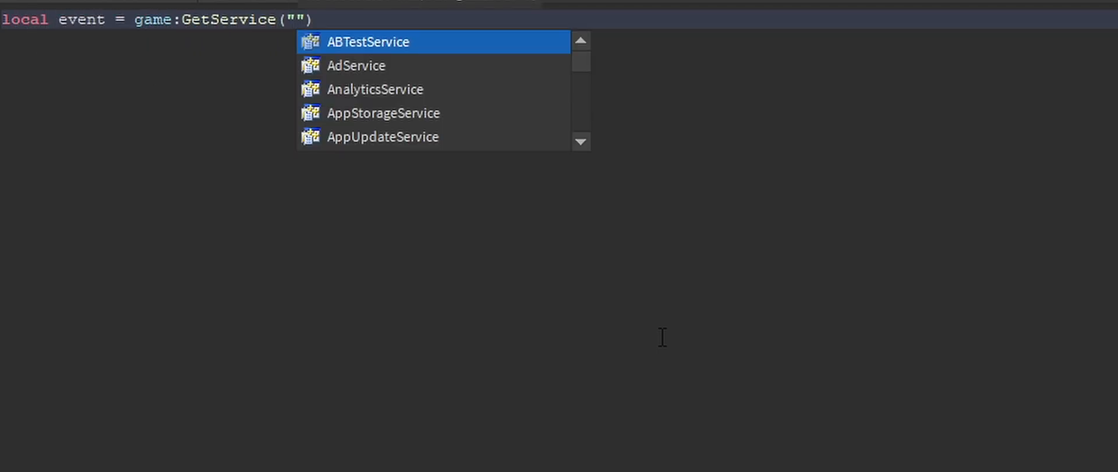
type("ReplicatedStorage")
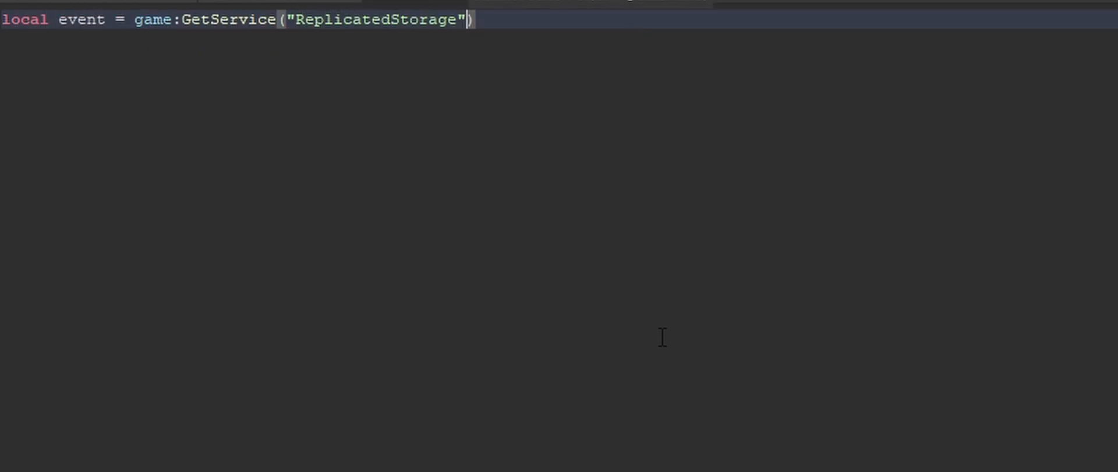
type(":WaitForChild(\"\")")
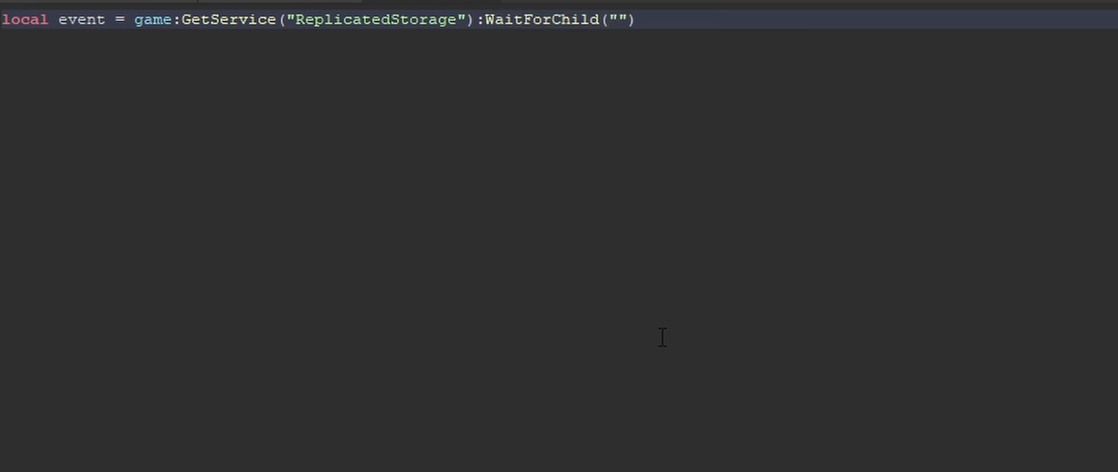
type("popup")
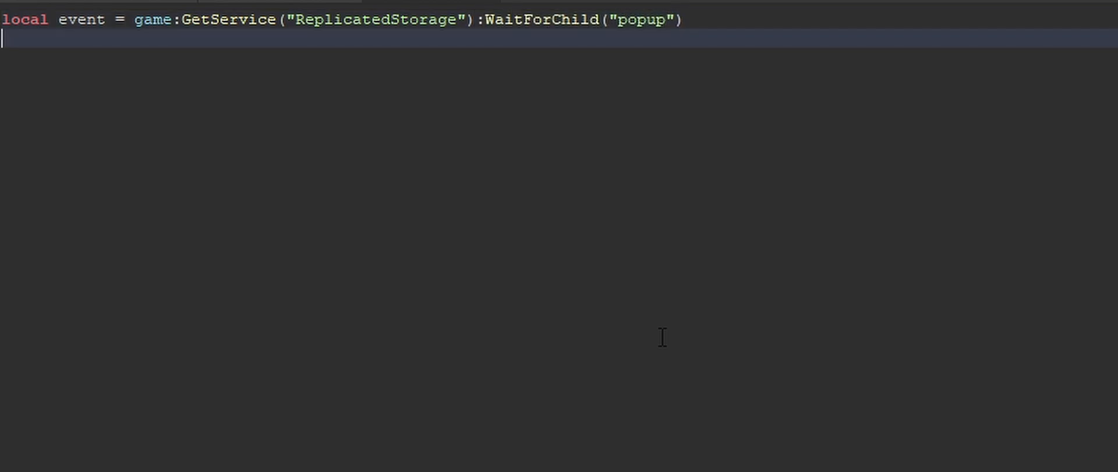
Connect event.OnClientEvent to a function taking char
type("event.")
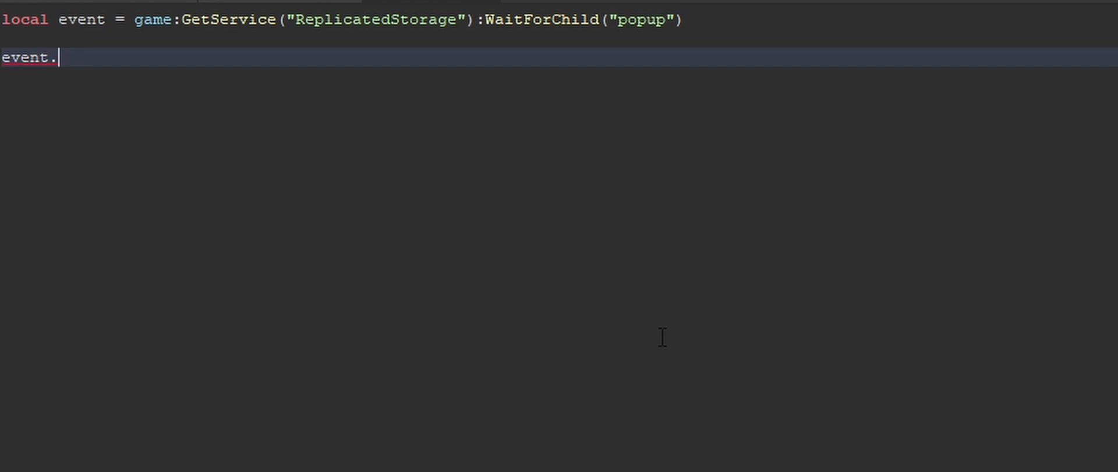
type("OnClientEvent:Con")
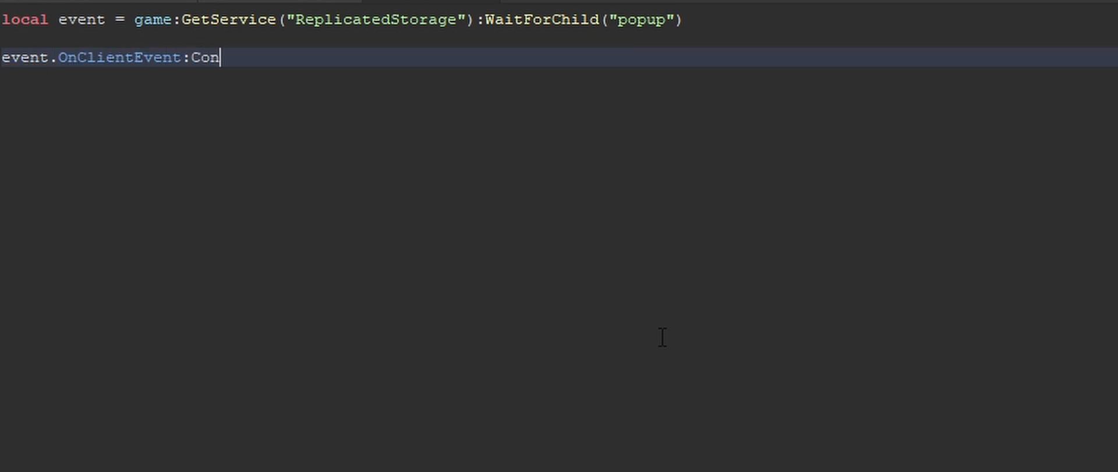
type("nect(ffunct")
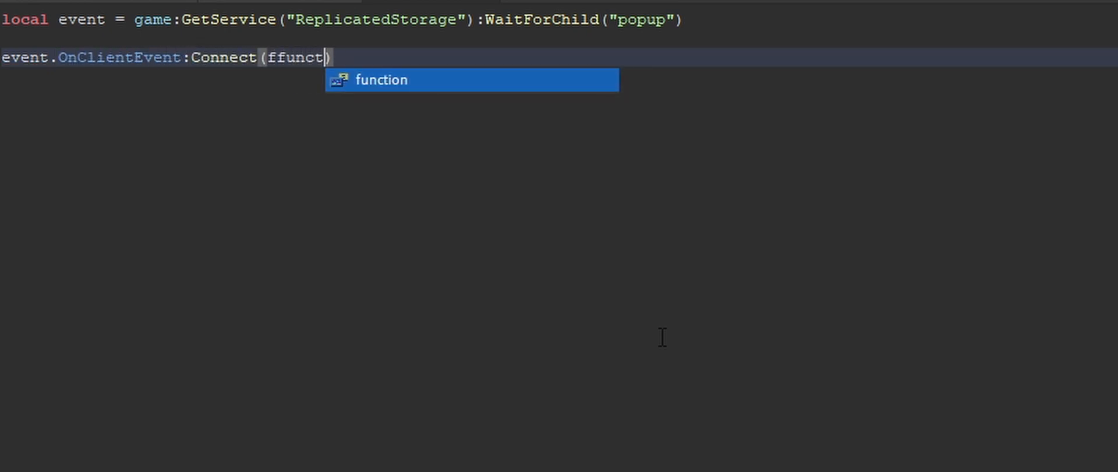
type("function(char")
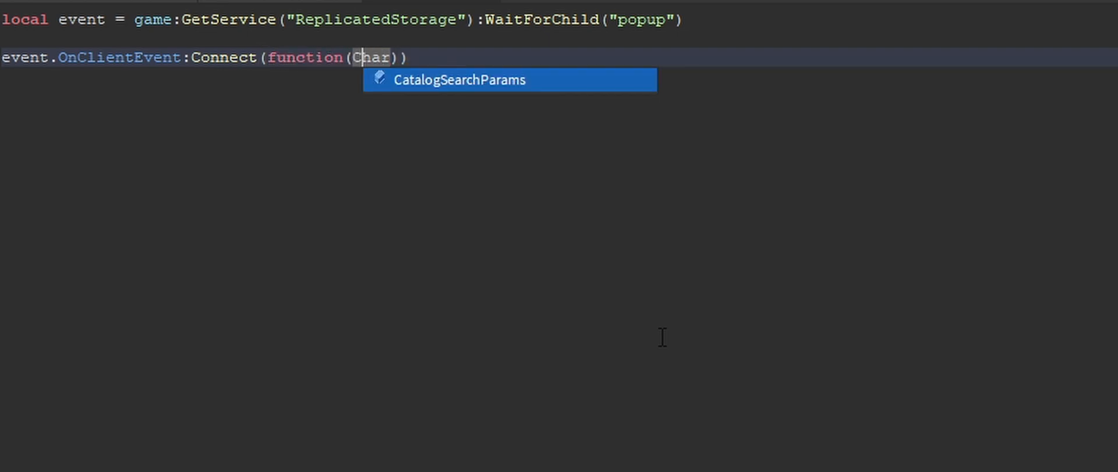
key("Return")
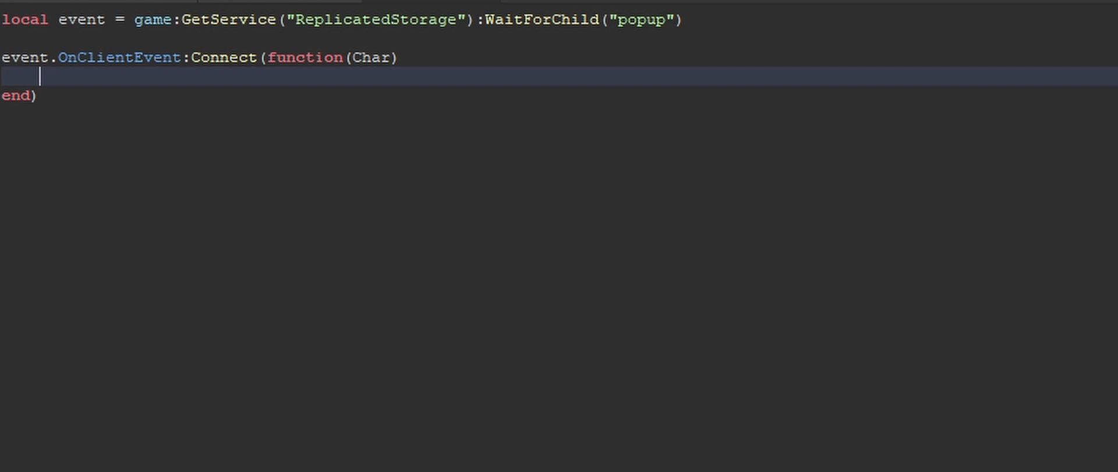
Set local gui = script.Parent and gui.Enabled = true in the handler
type("script.Parent.")
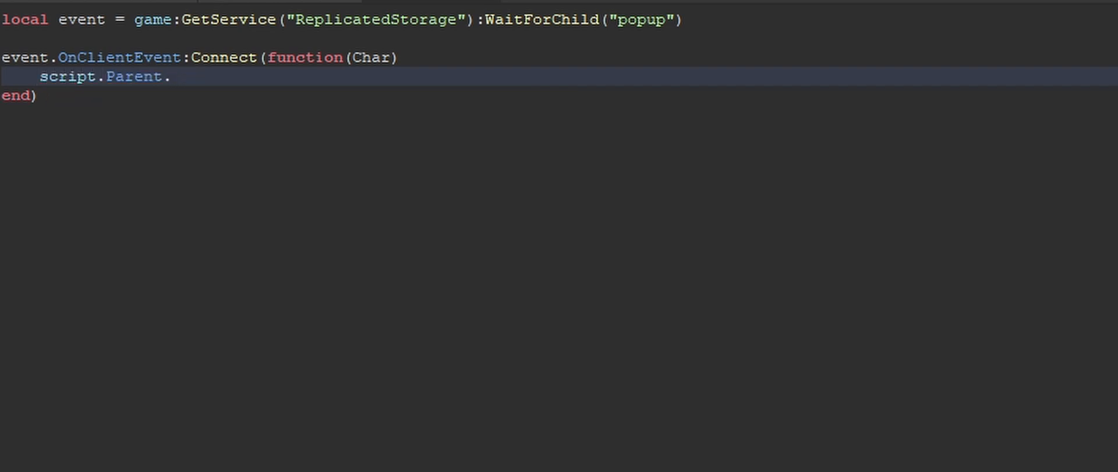
key("BackSpace")
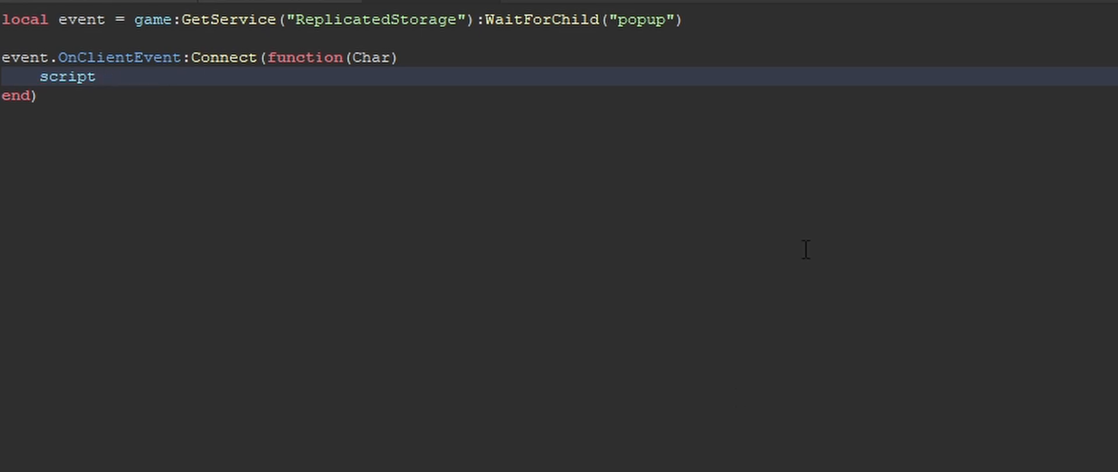
type("local")
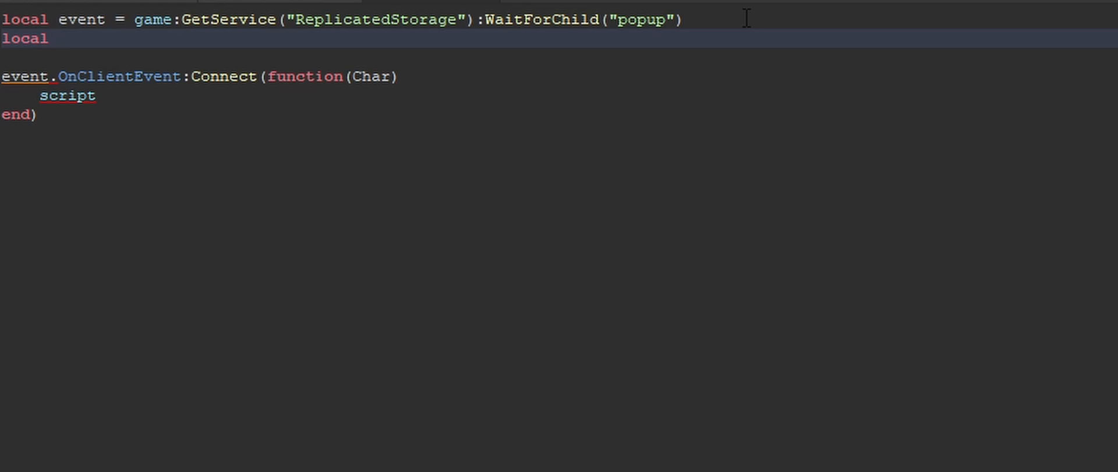
type("gui = script.Parent")
left_click(559, 96)
type("gui.Enabl")
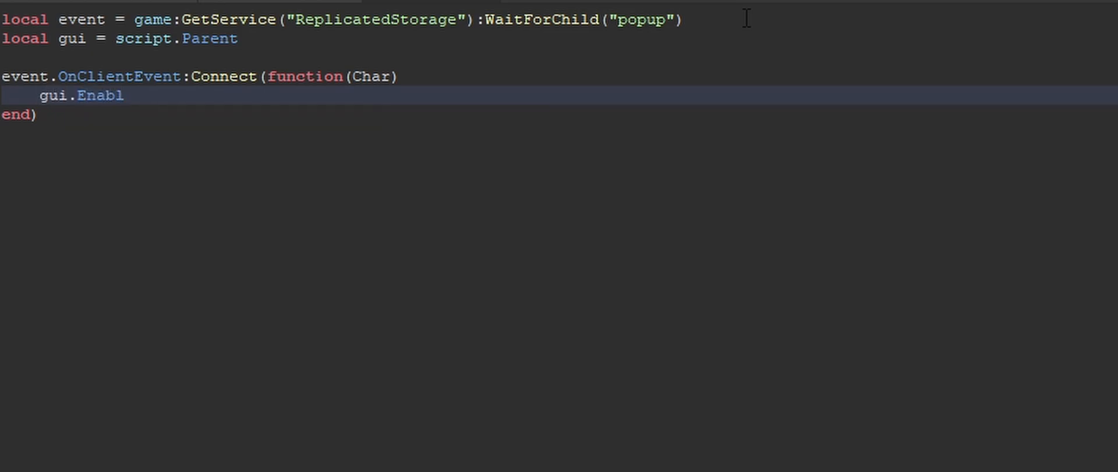
type("ed = true")
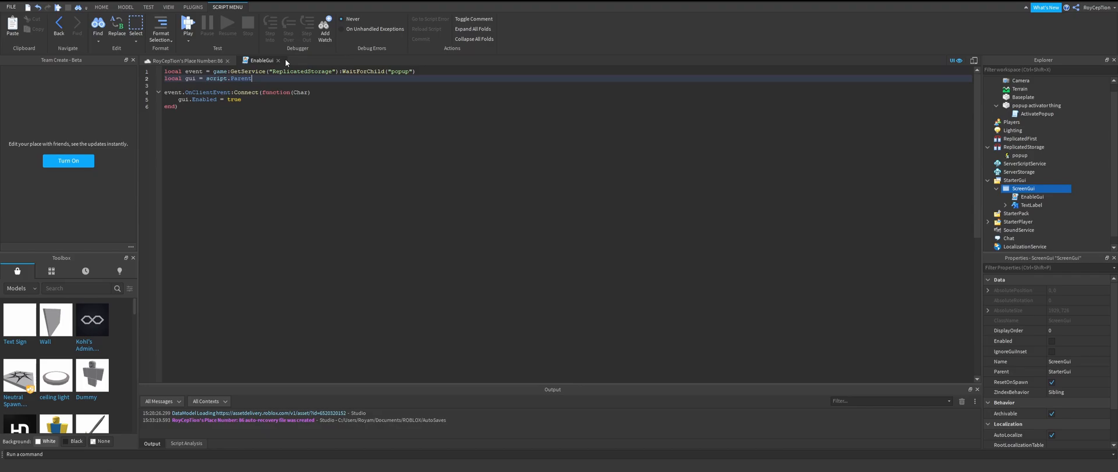
mouse_move(279, 61)
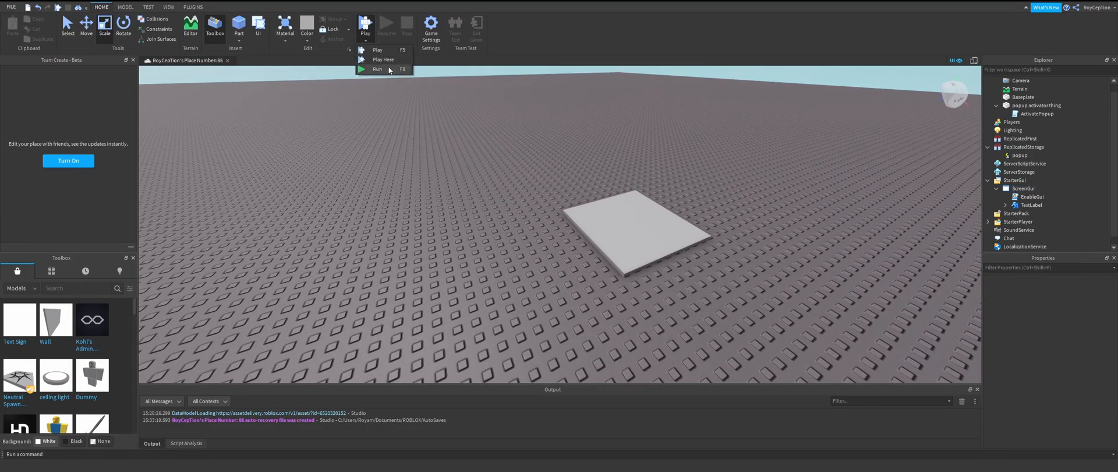
Start a test run of the place from the Play dropdown
left_click(383, 59)
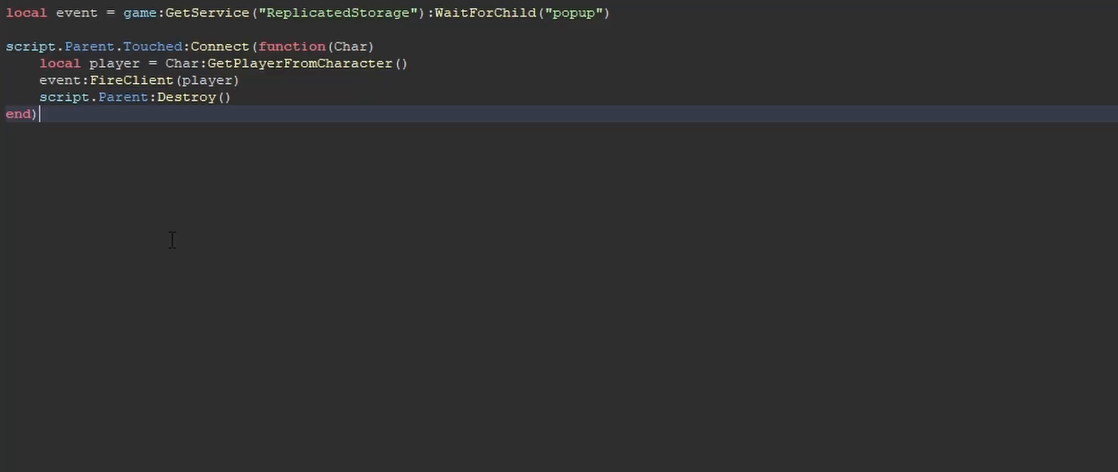
Replace the player lookup with game.Players:GetPlayerFromCharacter(Char.Parent) in FireClient
left_click_drag(291, 47, 409, 63)
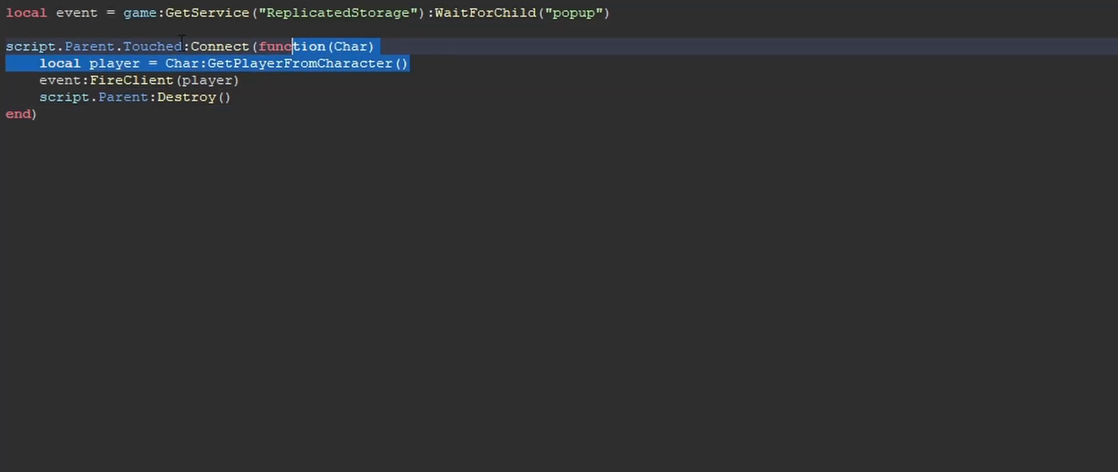
key("Delete")
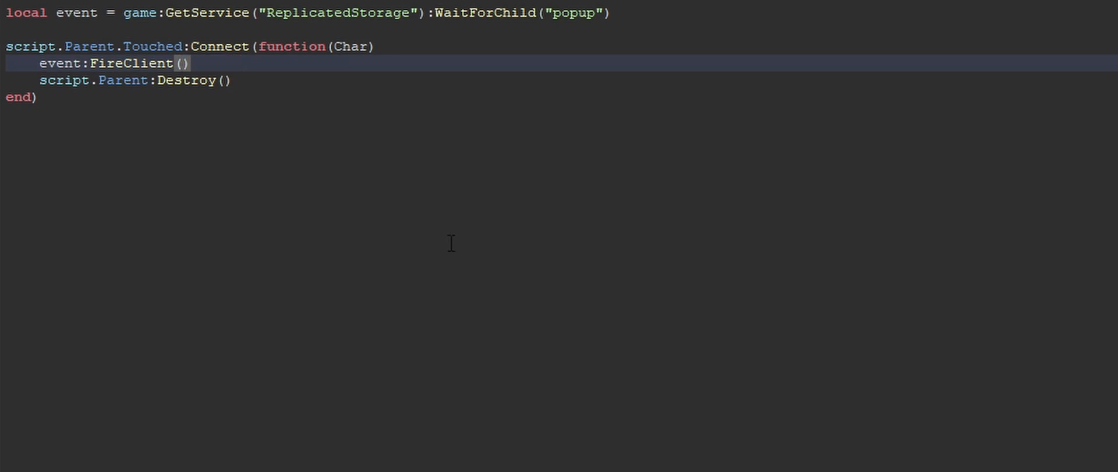
type("game.Players:")
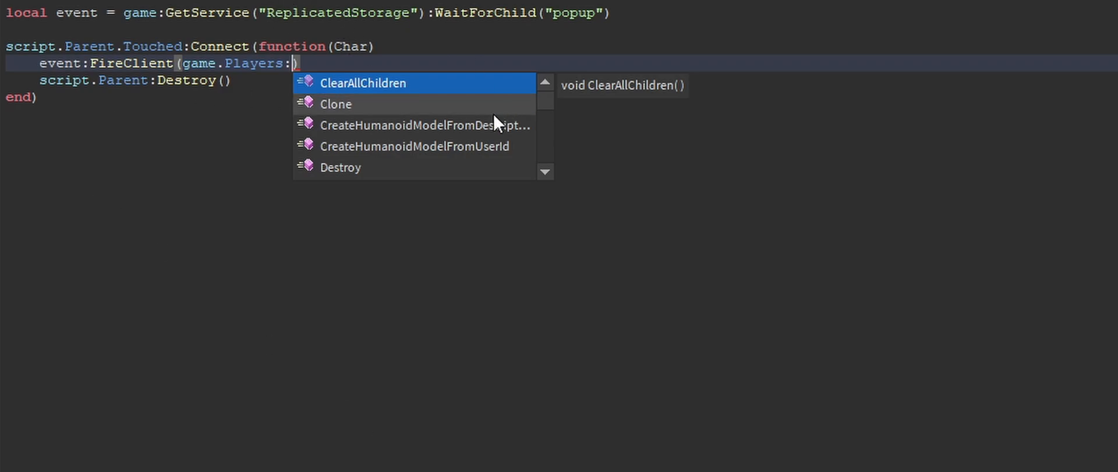
mouse_move(236, 421)
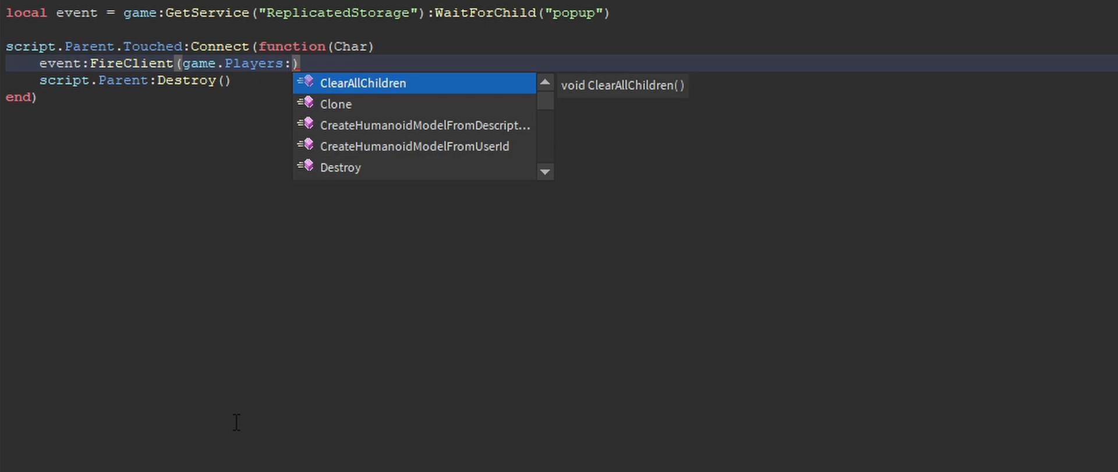
type("GetPlayerFromCharacter()")
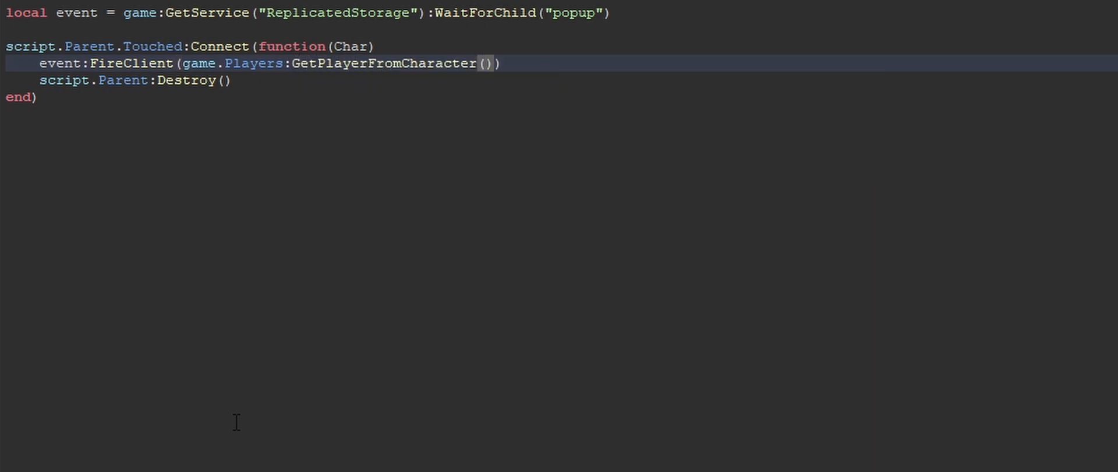
type("Char")
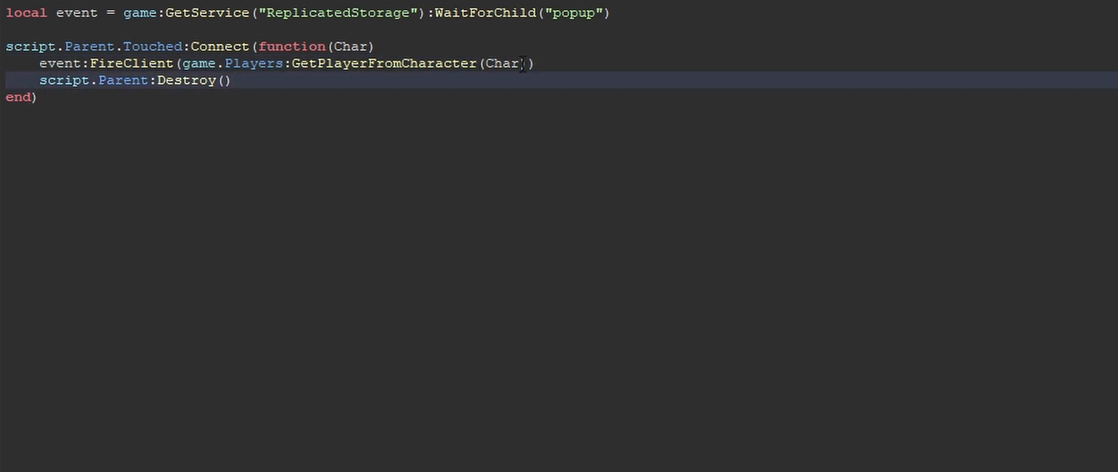
type(".Parent")
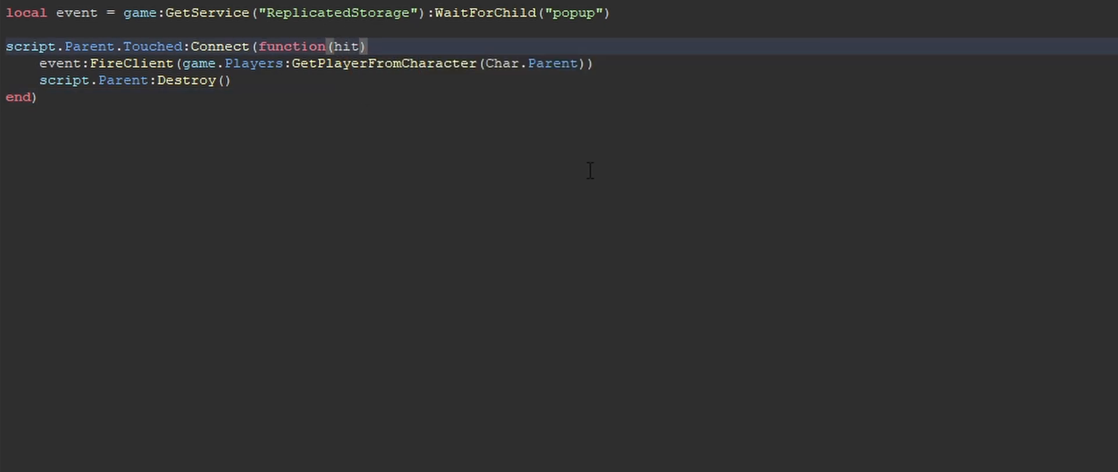
Rename the Touched parameter from Char to hit
double_click(501, 63)
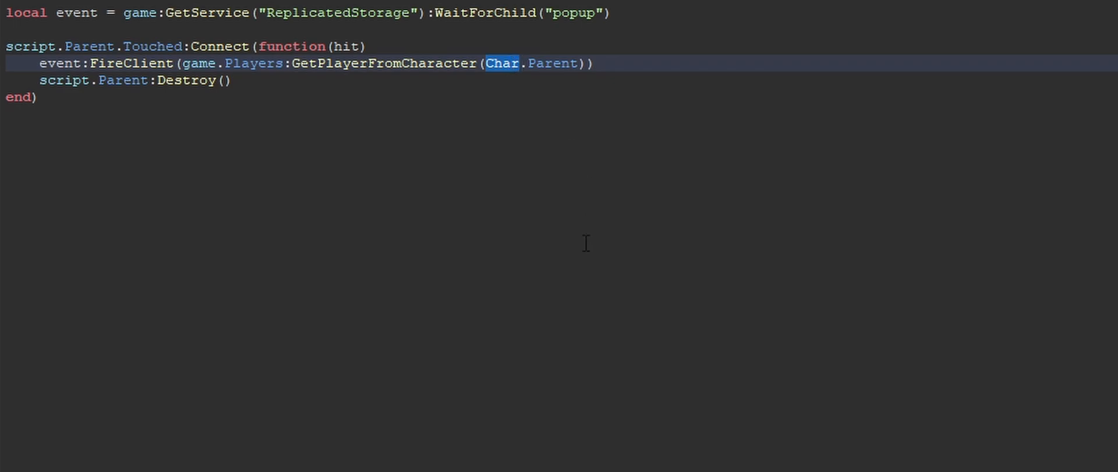
type("hit")
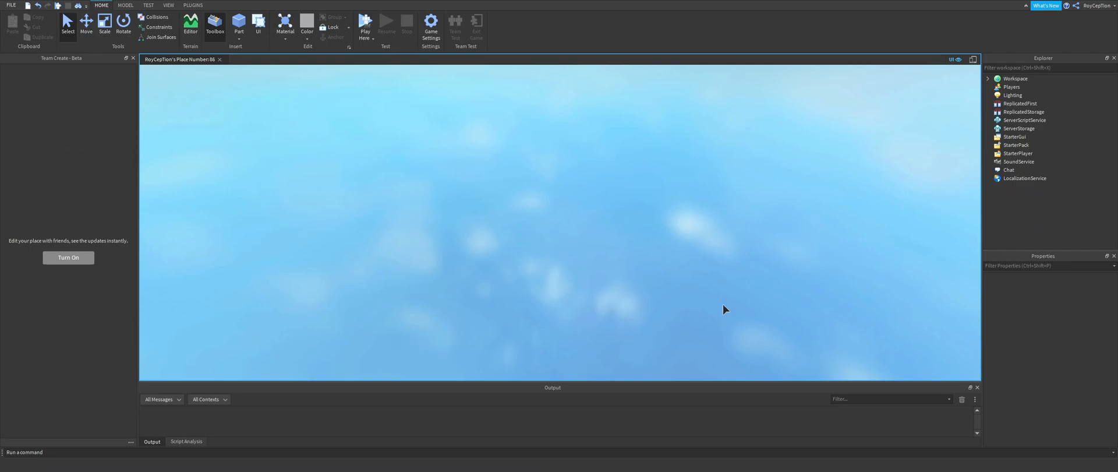
Run the playtest, trigger and close the "yo no way.. POPUP!" message, then stop the test
left_click(365, 23)
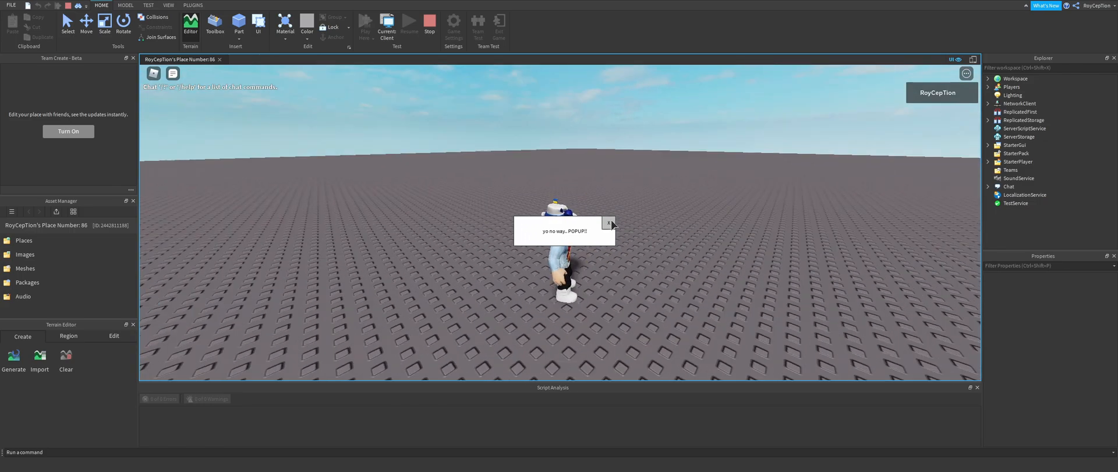
left_click(609, 222)
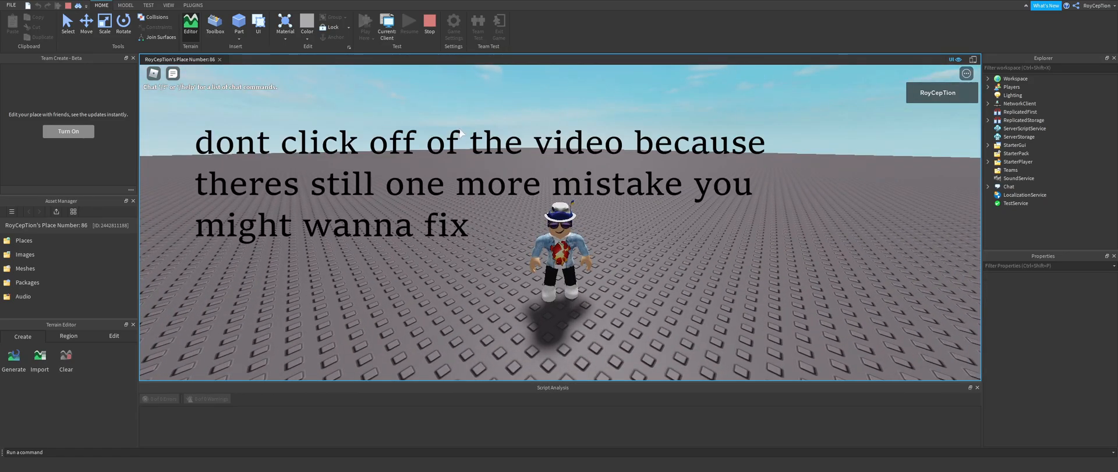
left_click(429, 21)
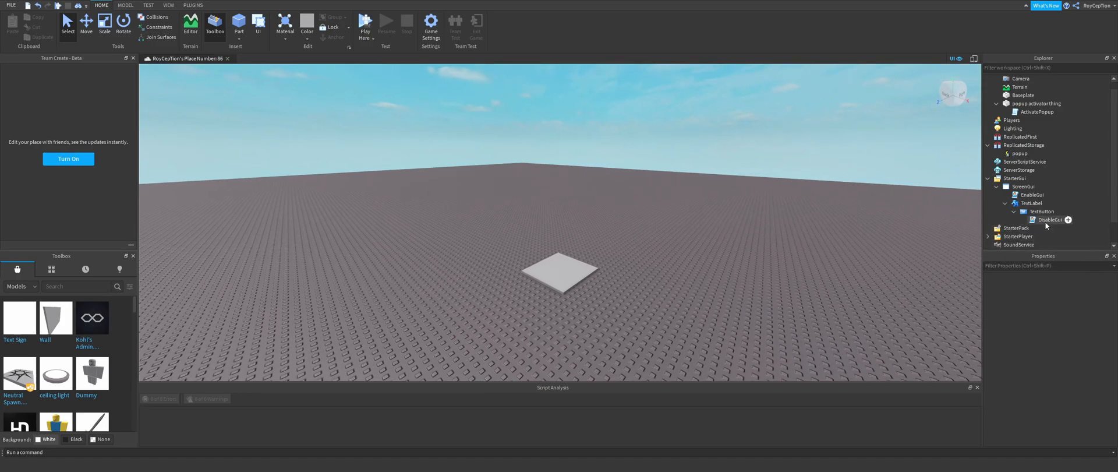
Rename the ScreenGui under StarterGui to PopupGui
double_click(1049, 219)
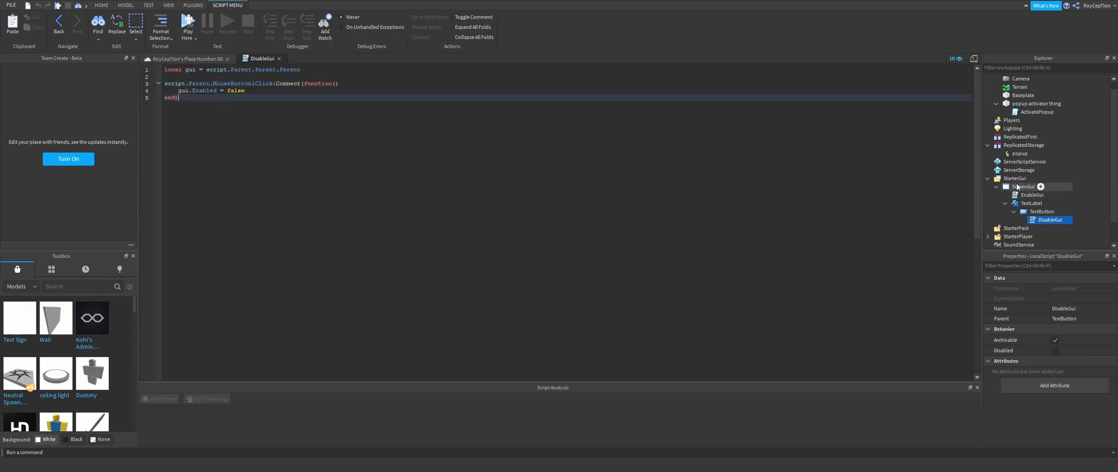
left_click(1024, 186)
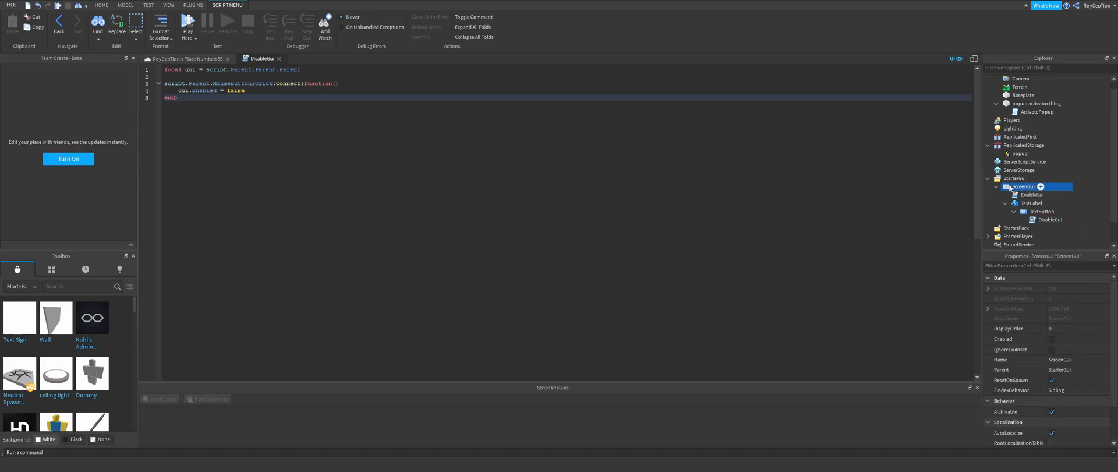
double_click(1024, 186)
type("PopupGui")
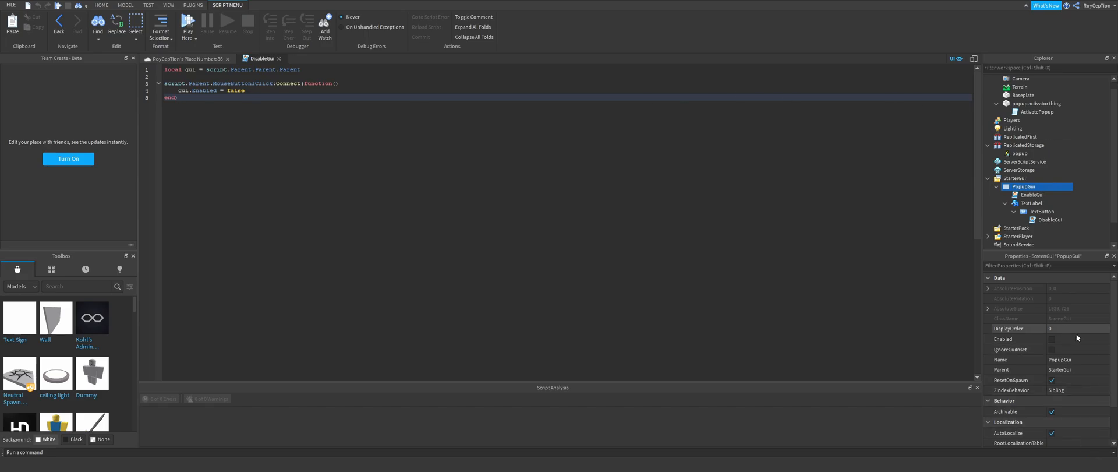
Switch PopupGui's Enabled property off so it starts hidden
left_click(101, 6)
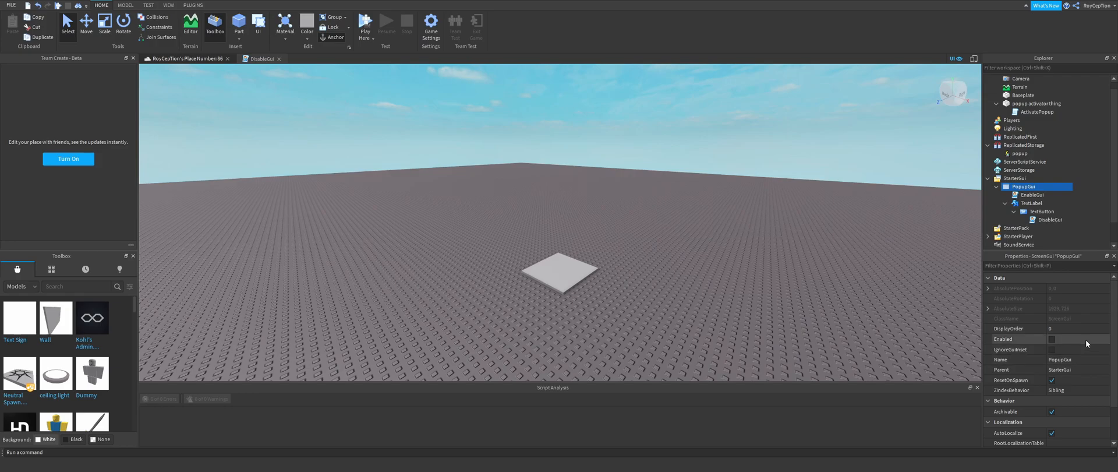
left_click(1050, 339)
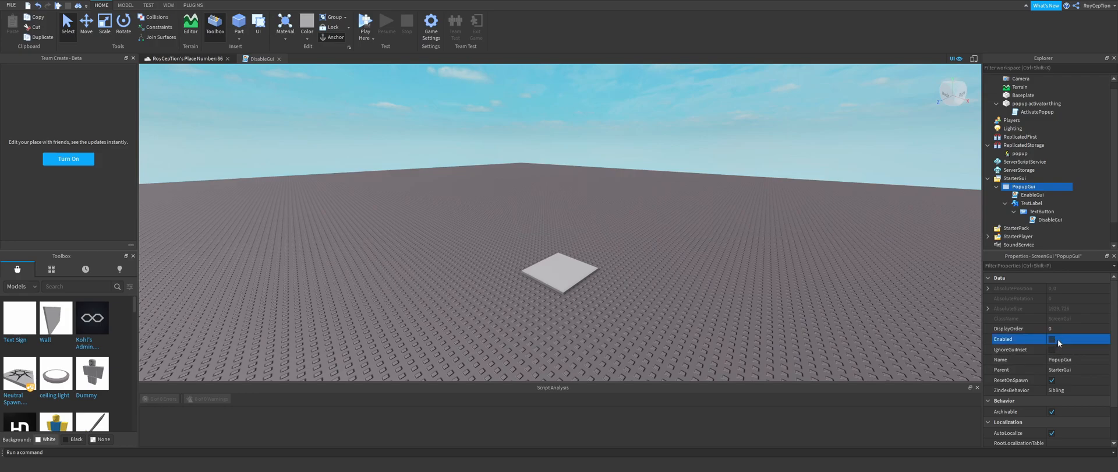
left_click(1050, 339)
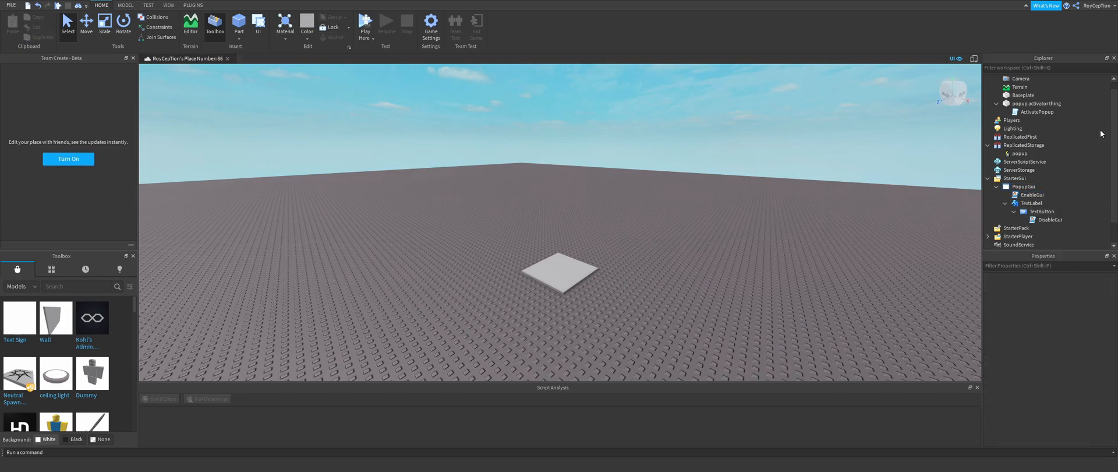
double_click(1035, 112)
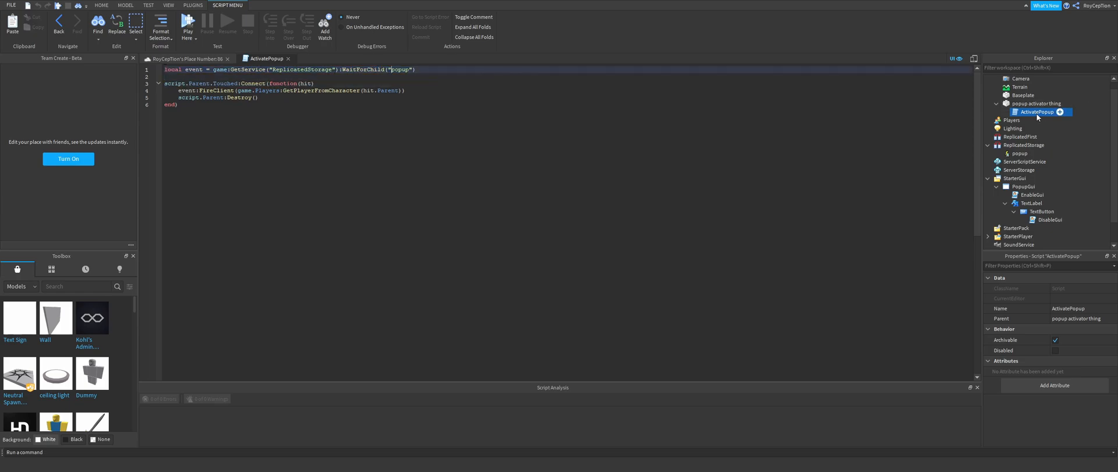
left_click(1021, 152)
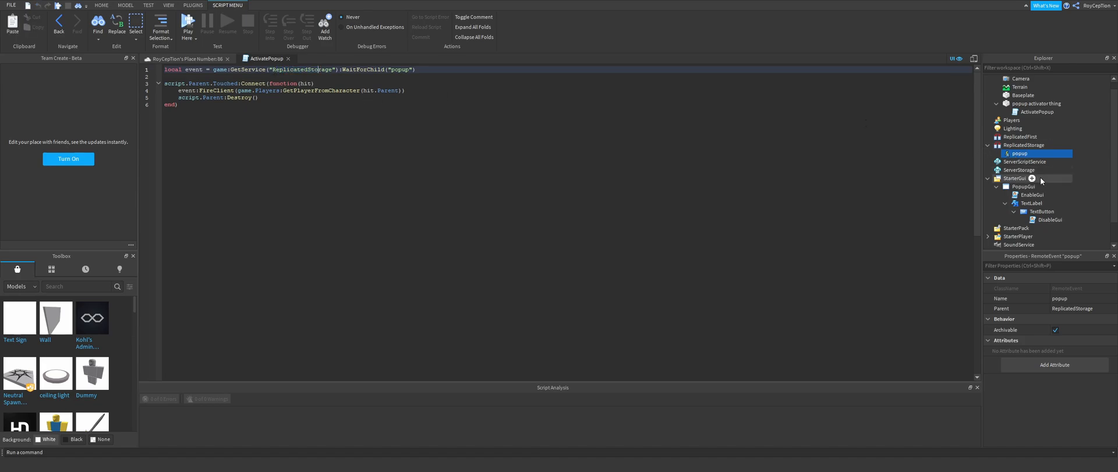
left_click(1024, 145)
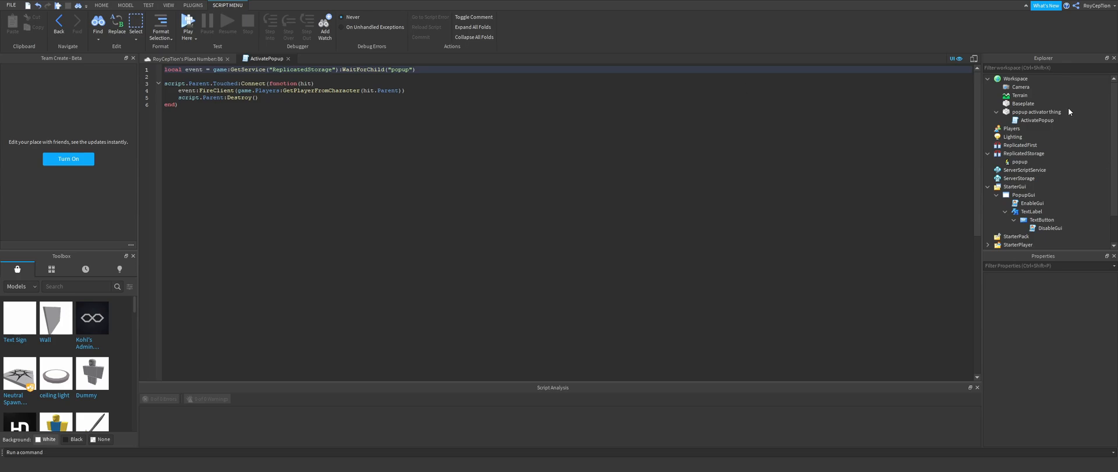
left_click(1037, 112)
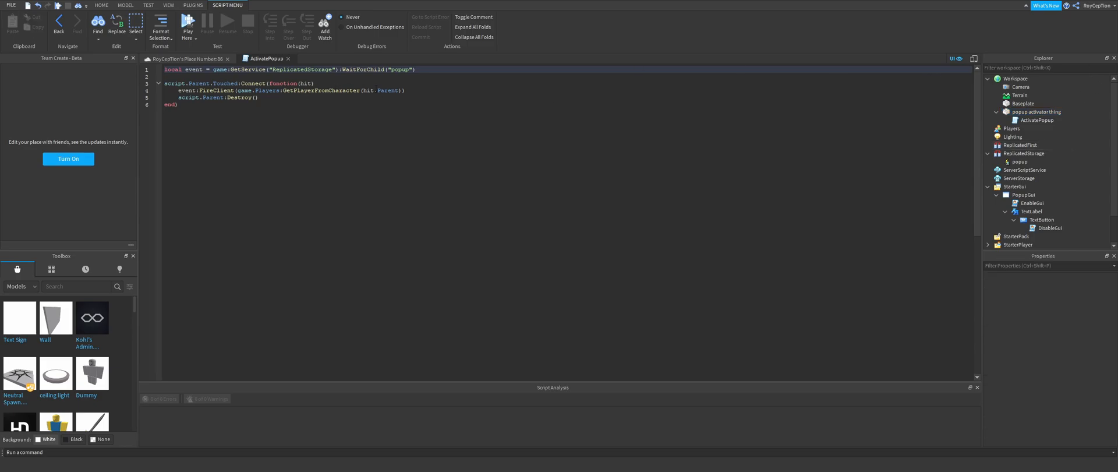
Add the line if hit.Parent:FindFirstChild("Humanoid") == true then inside the Touched function
key("Enter")
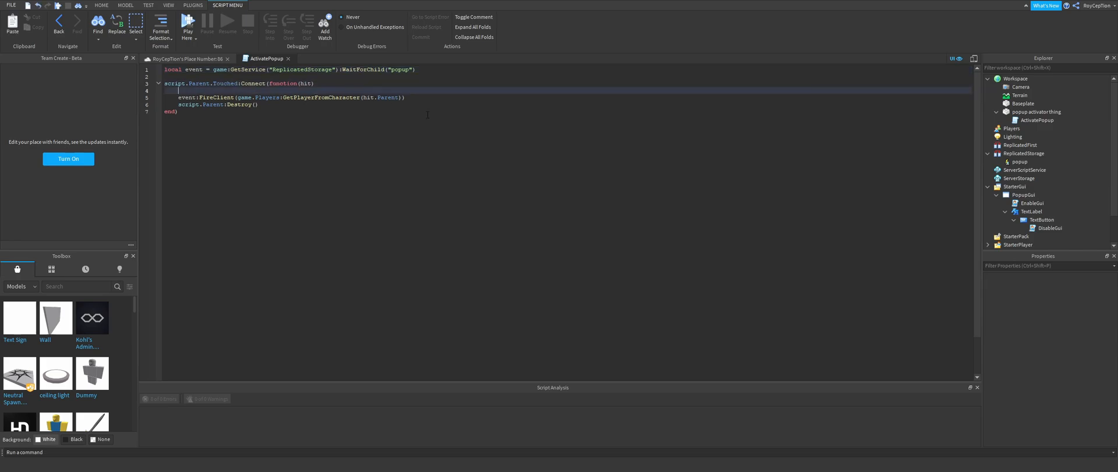
type("if hit.Parent:FindFirstChild(h")
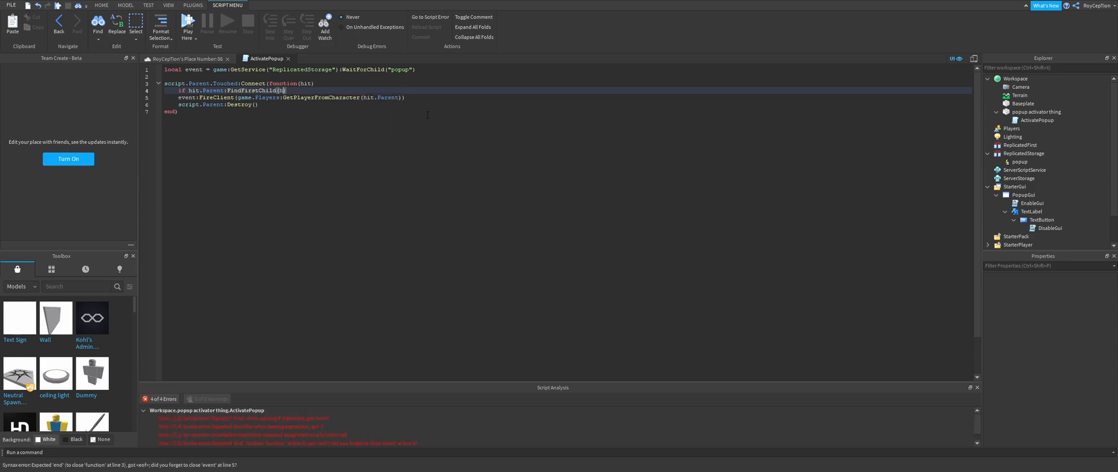
type("umanoid\")")
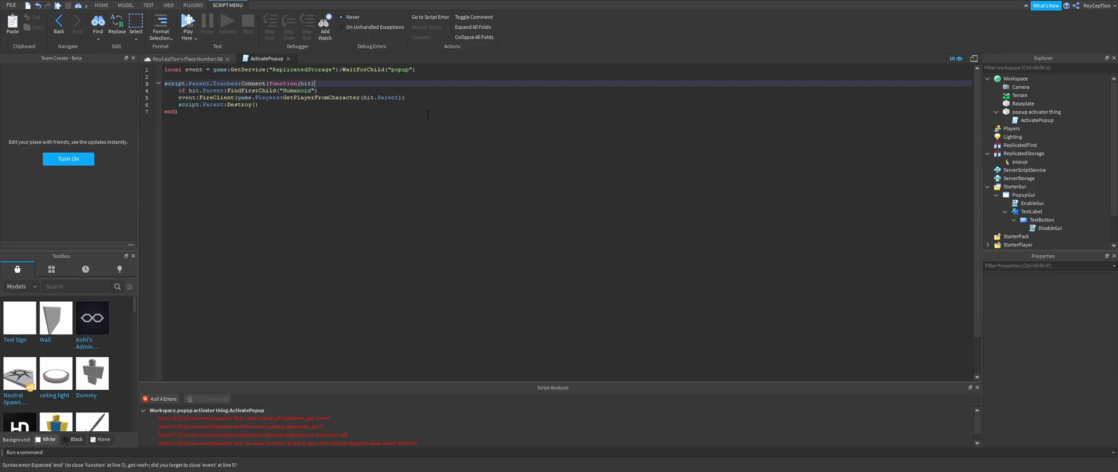
type("== true then")
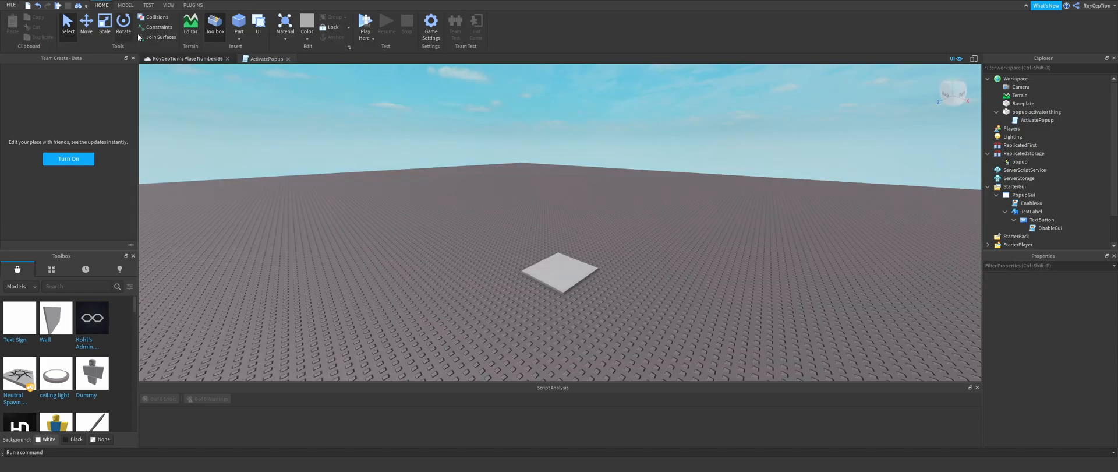
Indent the FireClient and Destroy lines and close the Humanoid if block with end
left_click(266, 58)
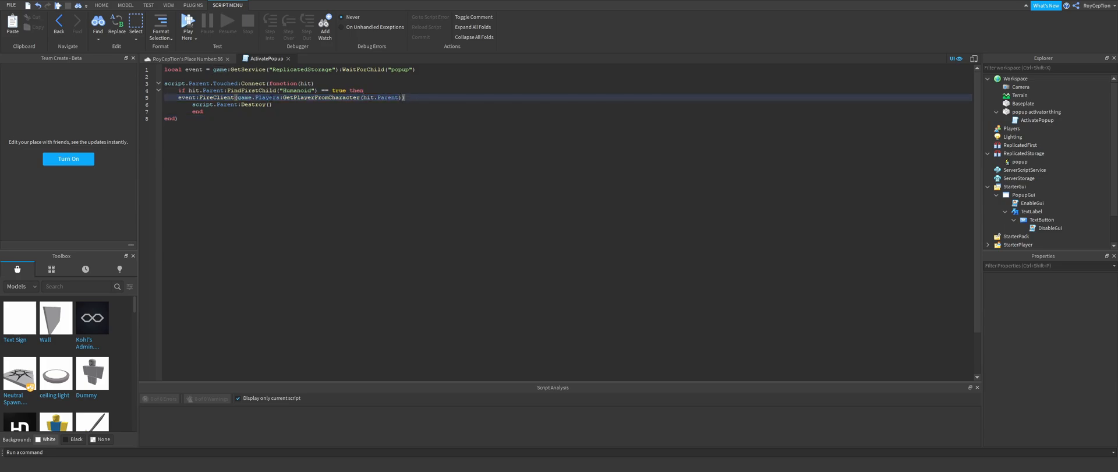
double_click(313, 98)
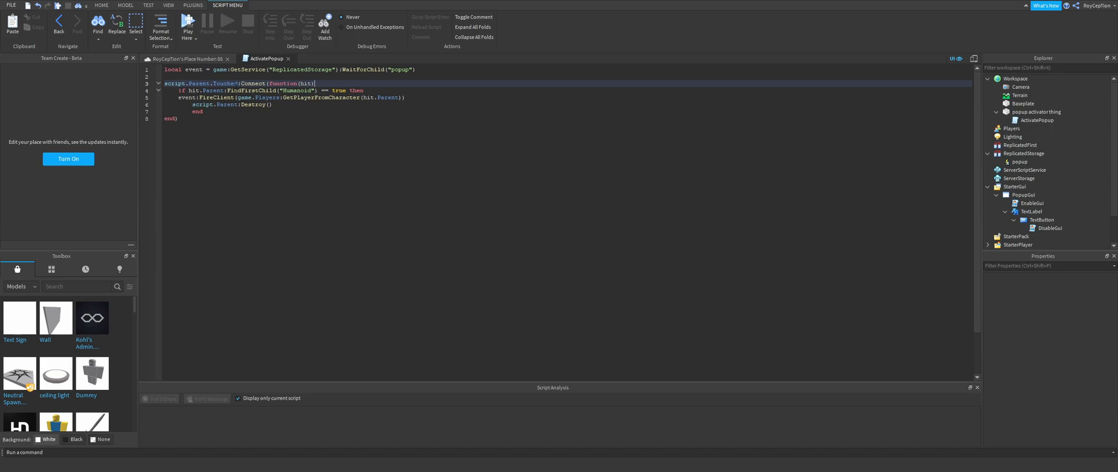
mouse_move(632, 67)
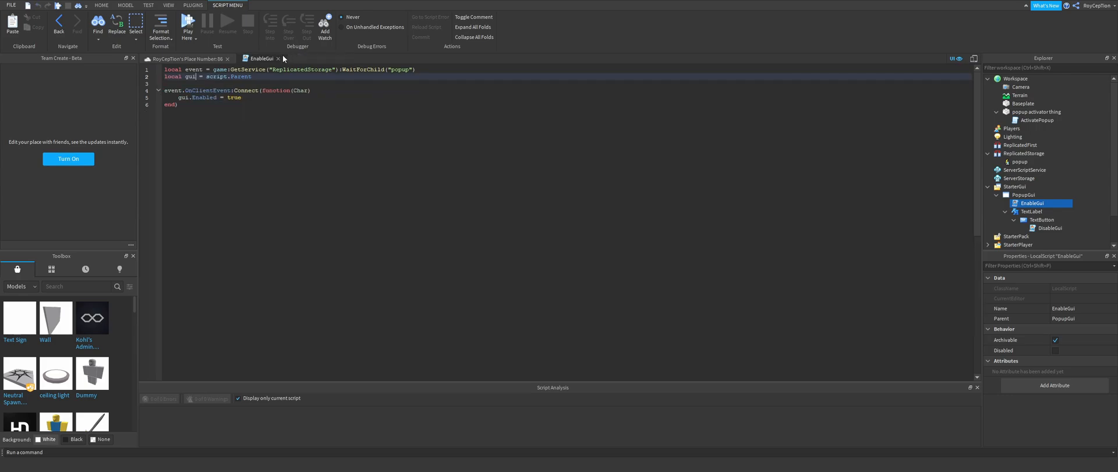
Close the EnableGui script tab, returning to the 3D viewport
left_click(101, 6)
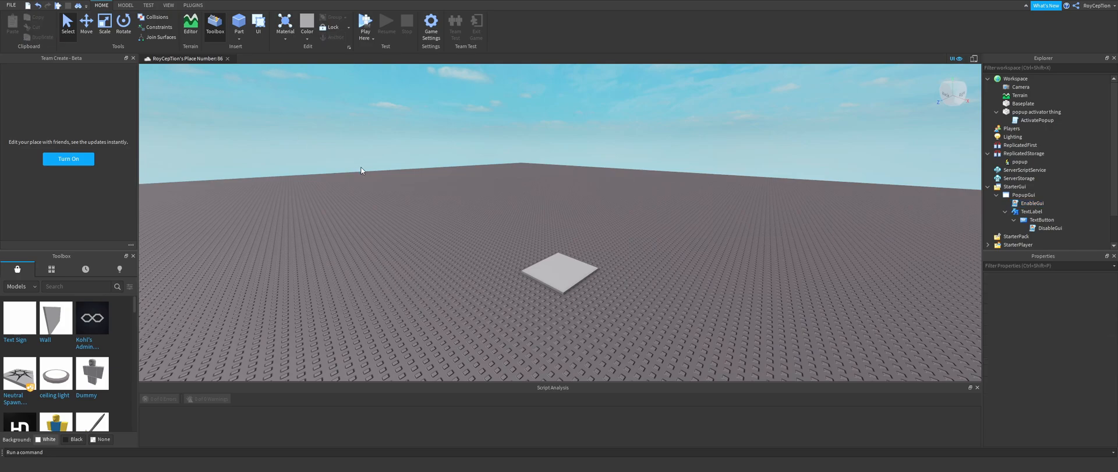
mouse_move(782, 130)
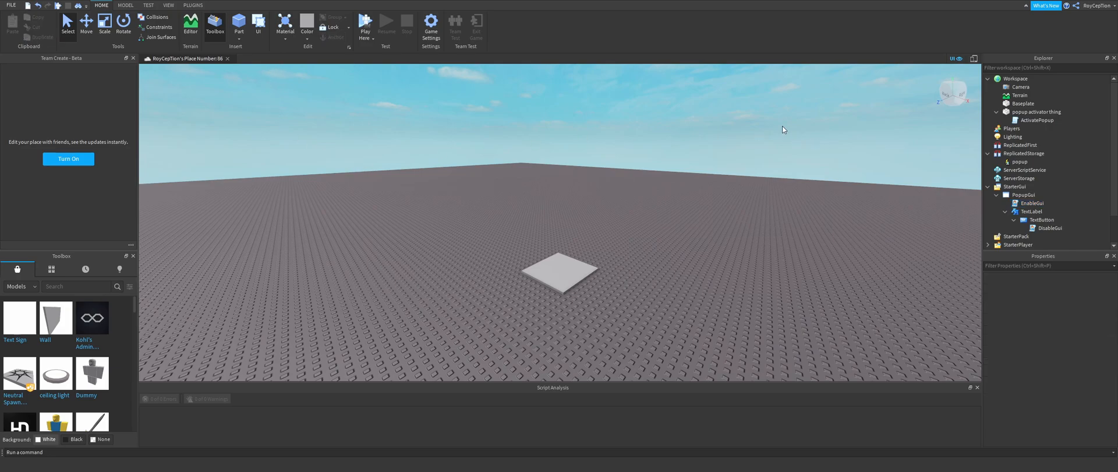
mouse_move(736, 127)
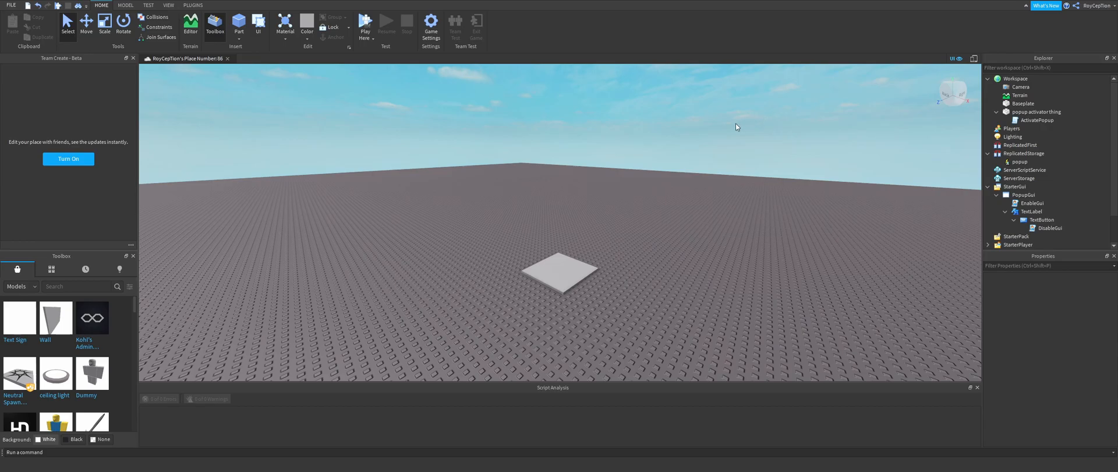
mouse_move(579, 159)
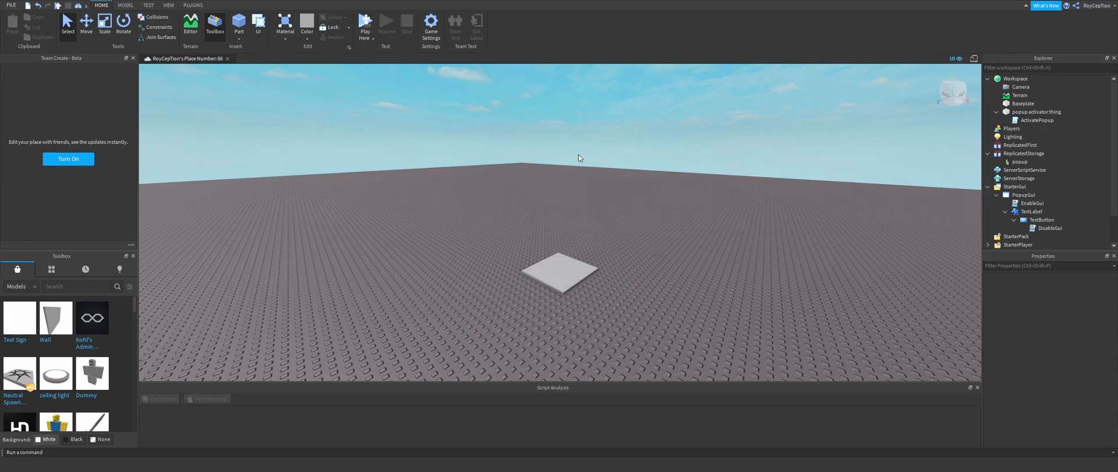